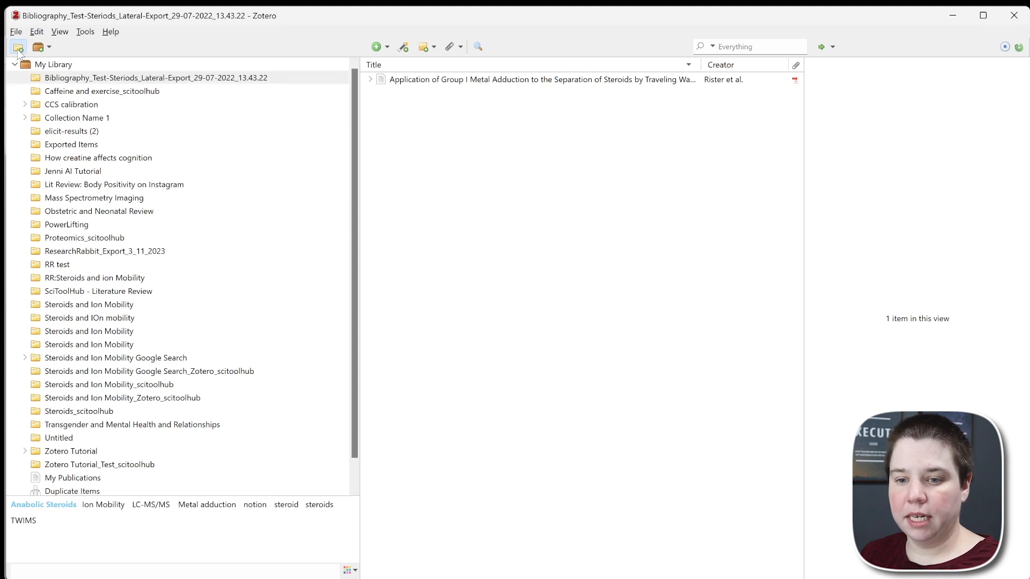
# Create a new collection named 'Steroids and Ion Mobility - Zotero Tutorial'.
pyautogui.click(18, 46)
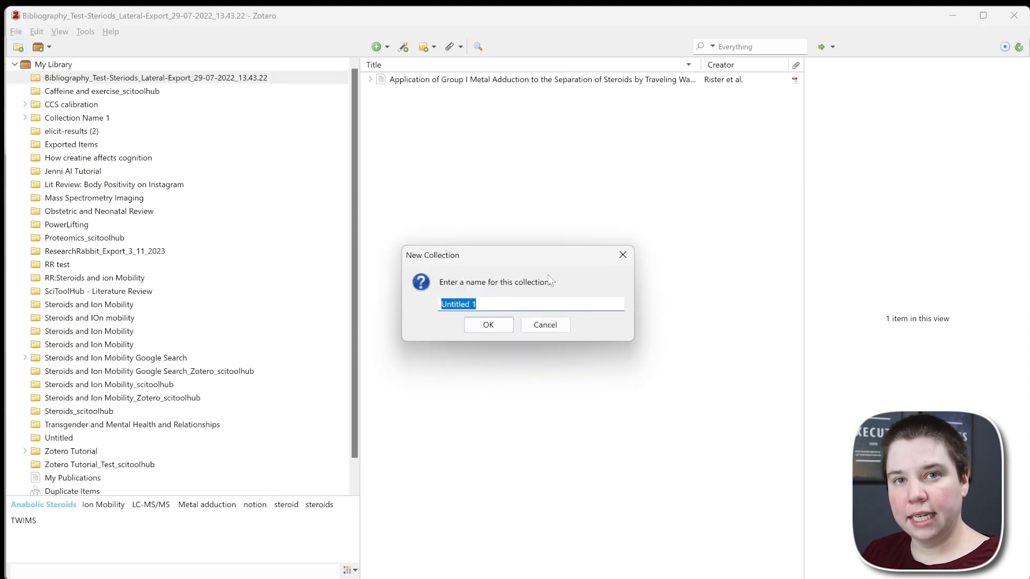
pyautogui.write('Steroids and Ion Mobility - Zotero Tutorial')
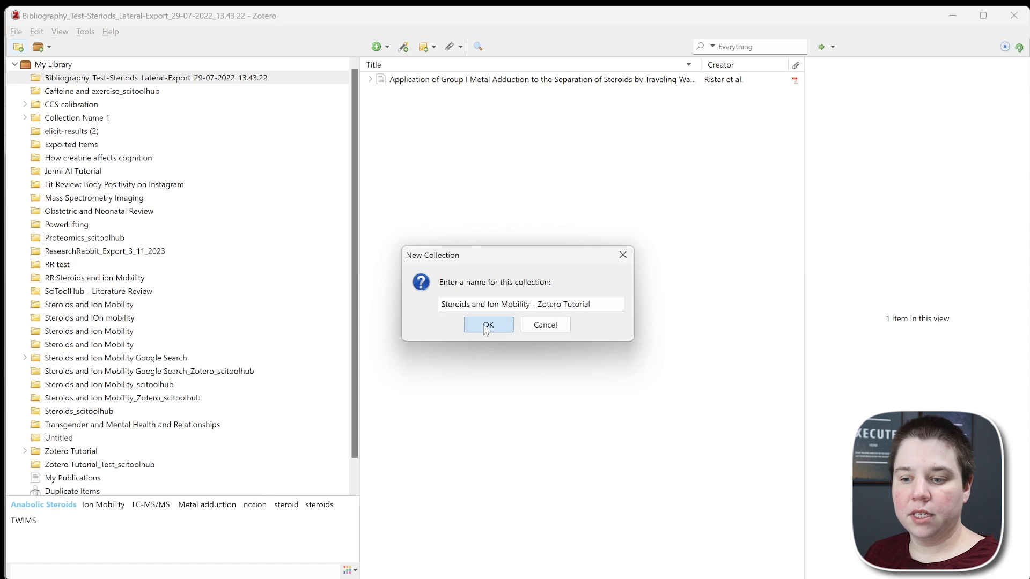
pyautogui.click(488, 325)
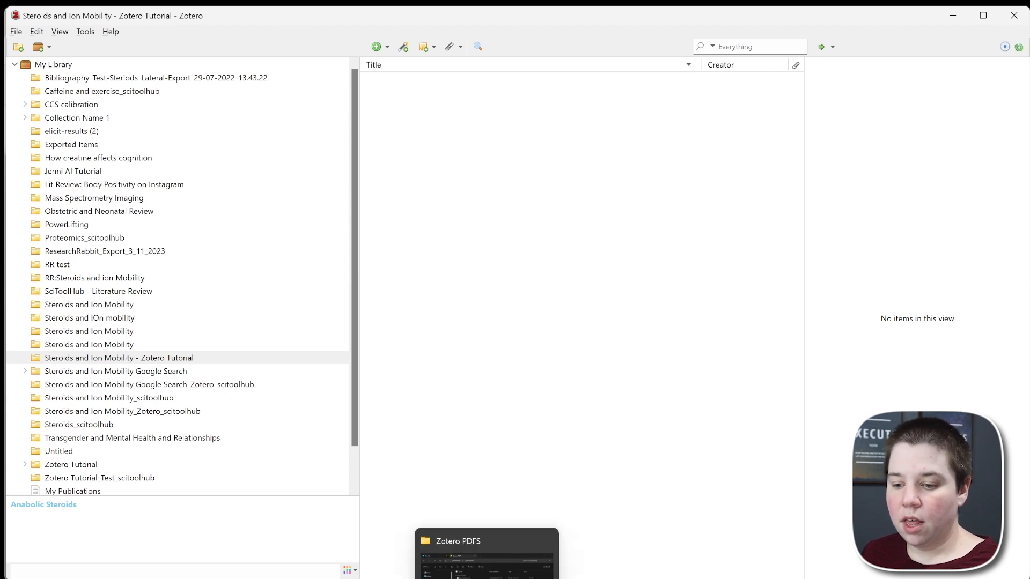
# Add the steroid ion mobility PDFs with retrieved metadata, then inspect the clinical analysis item and a PDF attachment.
pyautogui.click(485, 551)
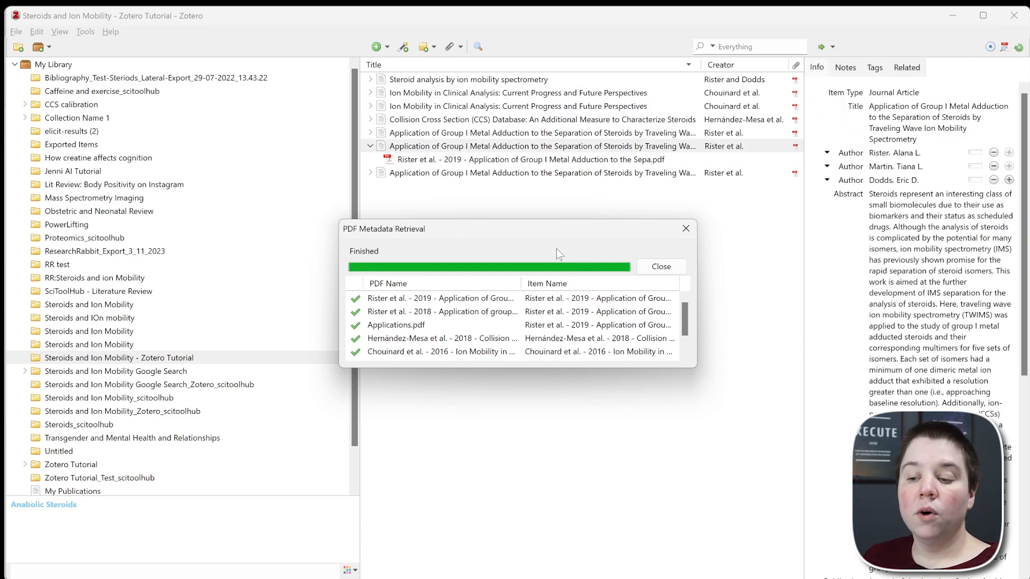
pyautogui.click(659, 266)
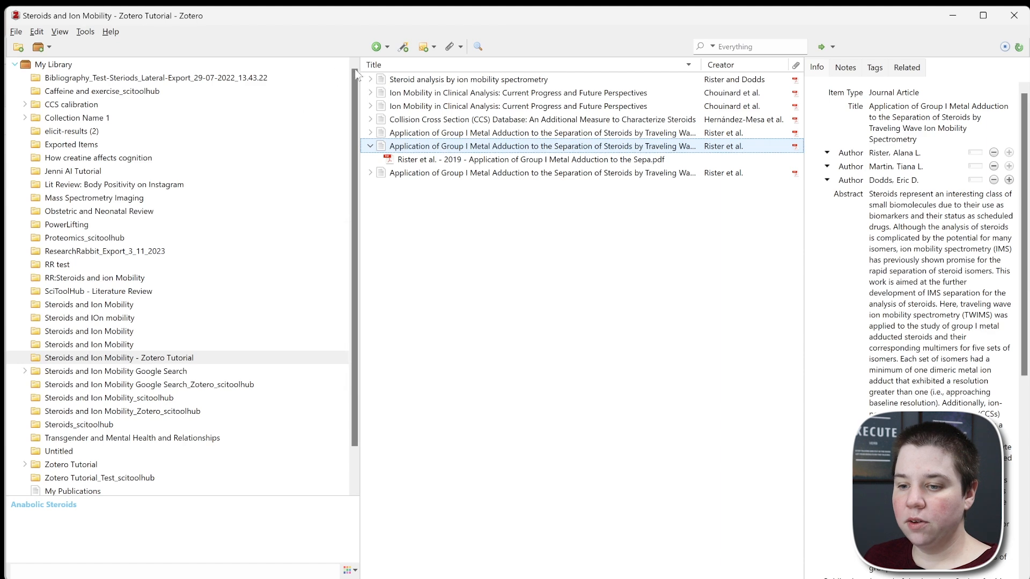
pyautogui.click(518, 106)
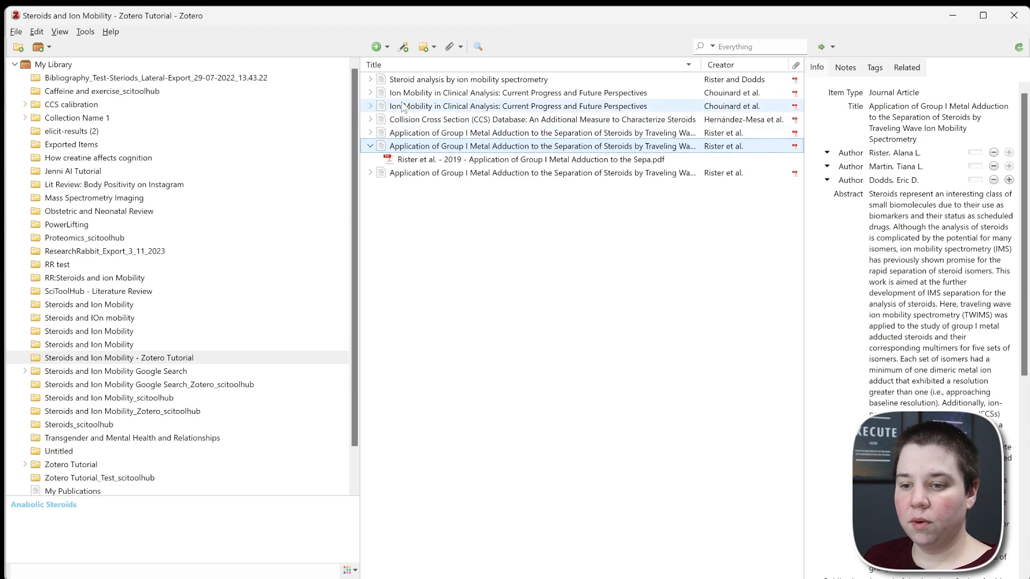
pyautogui.click(519, 107)
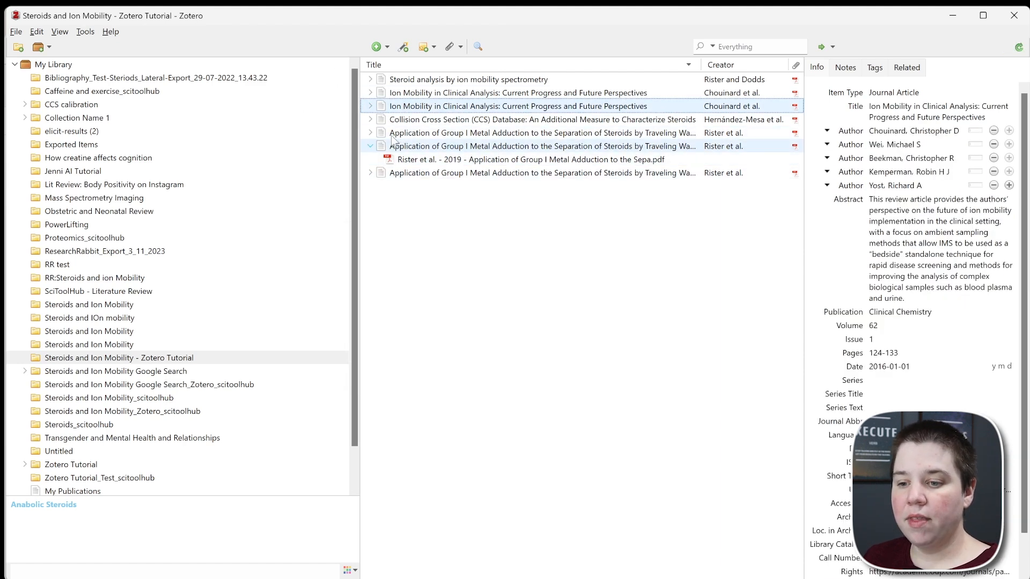
pyautogui.click(531, 146)
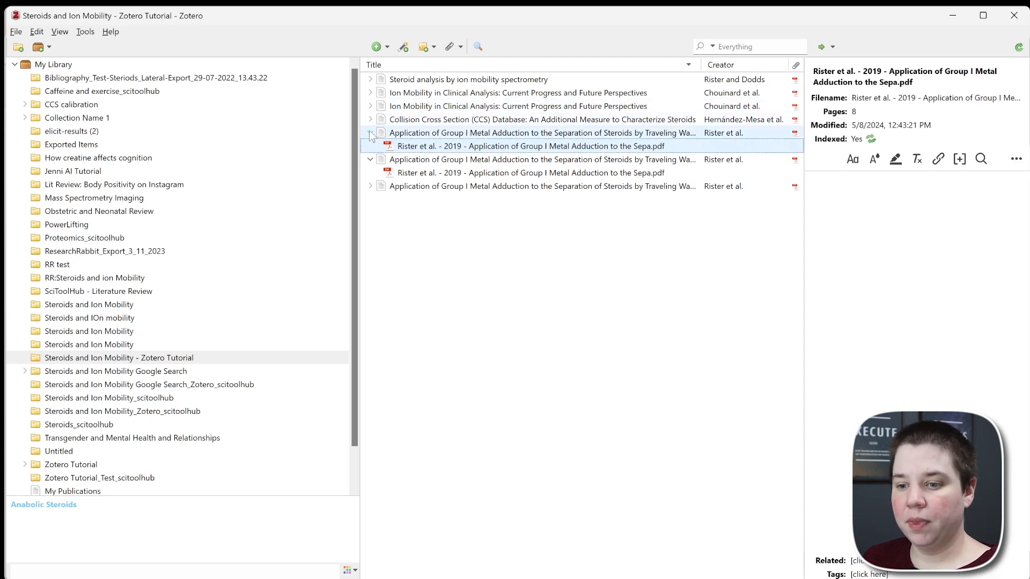
# Review the File > Import wizard with 'Place imported items into new collection' unticked, without importing.
pyautogui.click(15, 31)
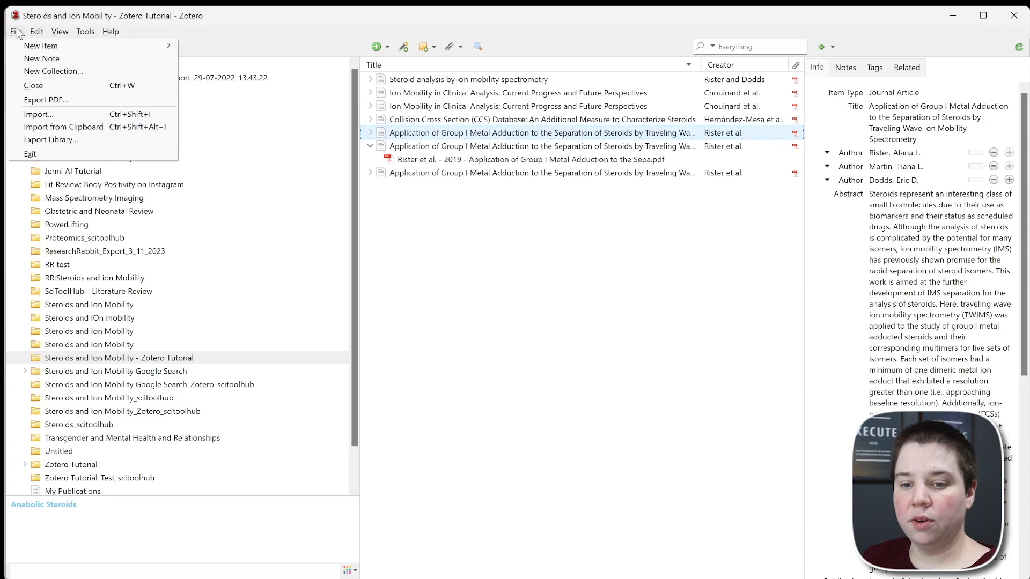
pyautogui.click(39, 114)
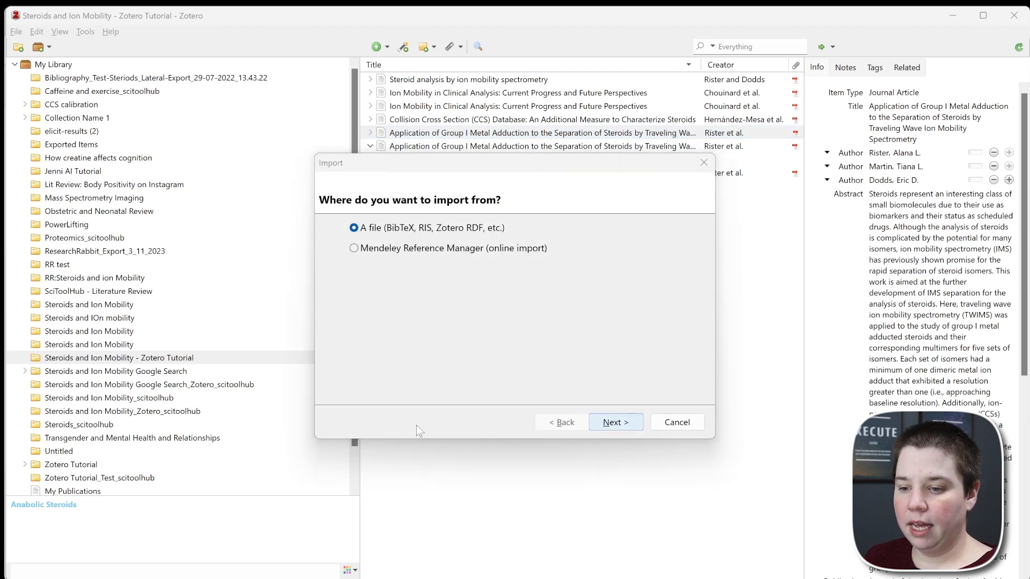
pyautogui.click(615, 421)
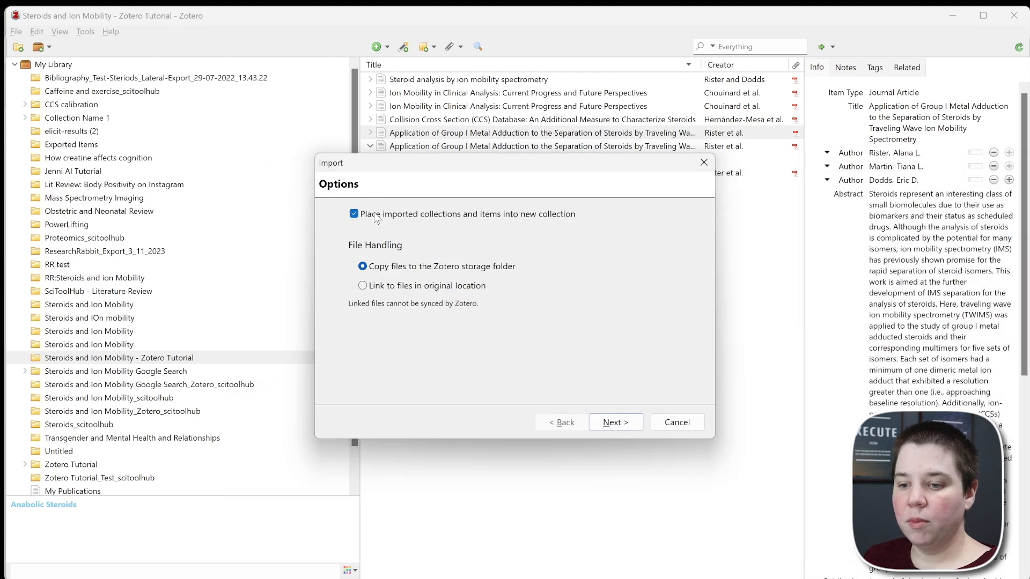
pyautogui.click(354, 214)
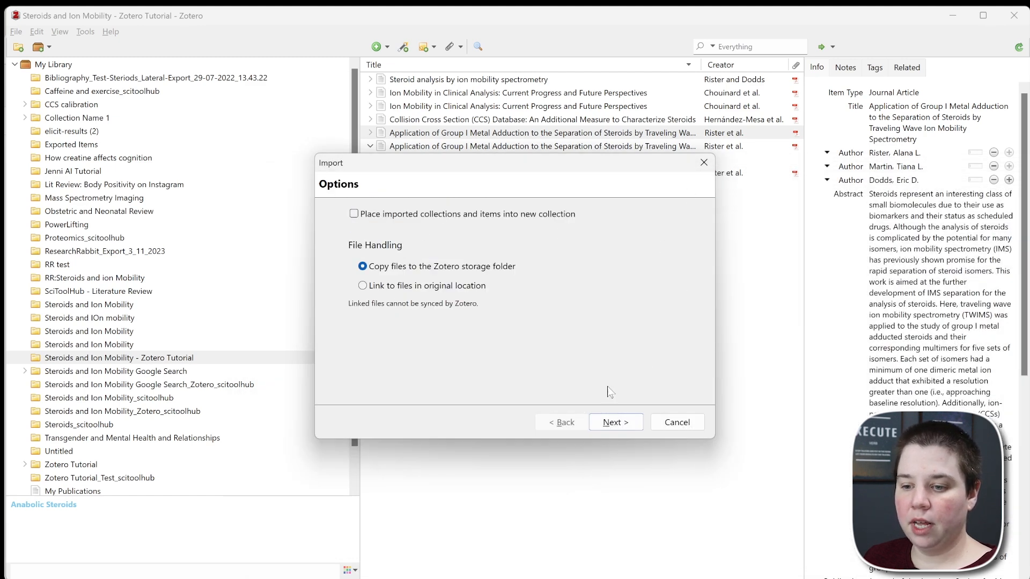
pyautogui.click(614, 422)
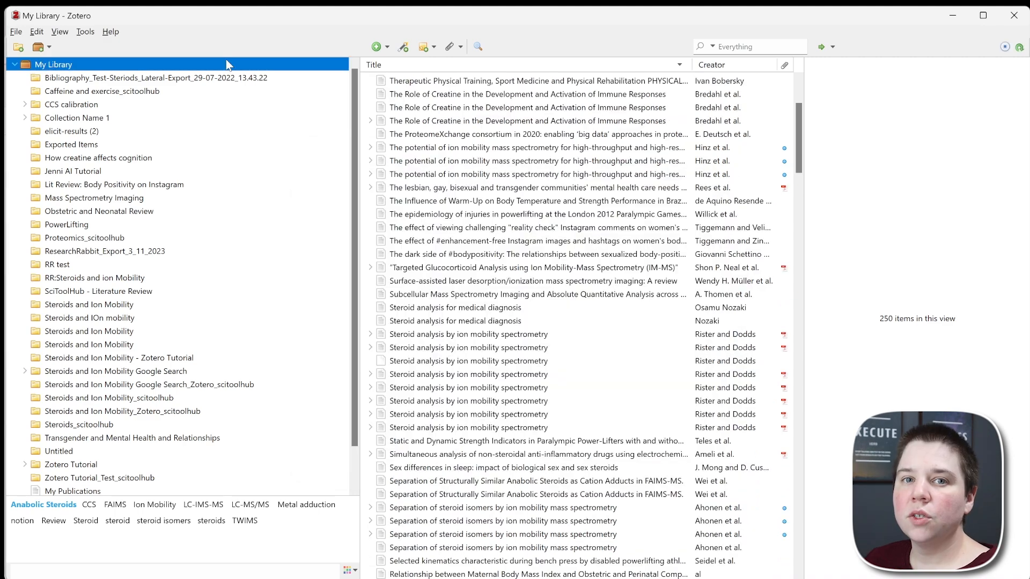
pyautogui.moveTo(106, 74)
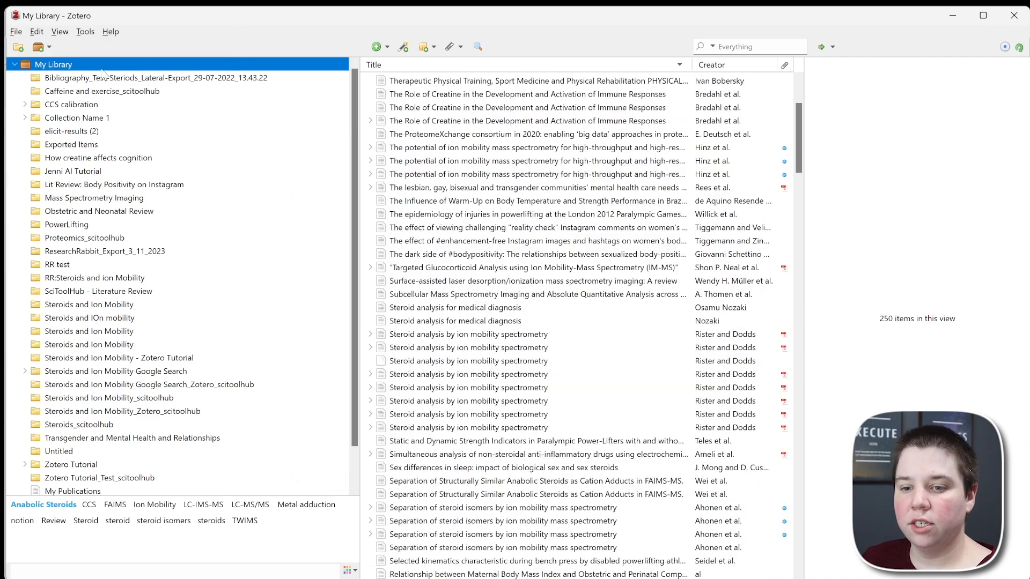
pyautogui.moveTo(319, 307)
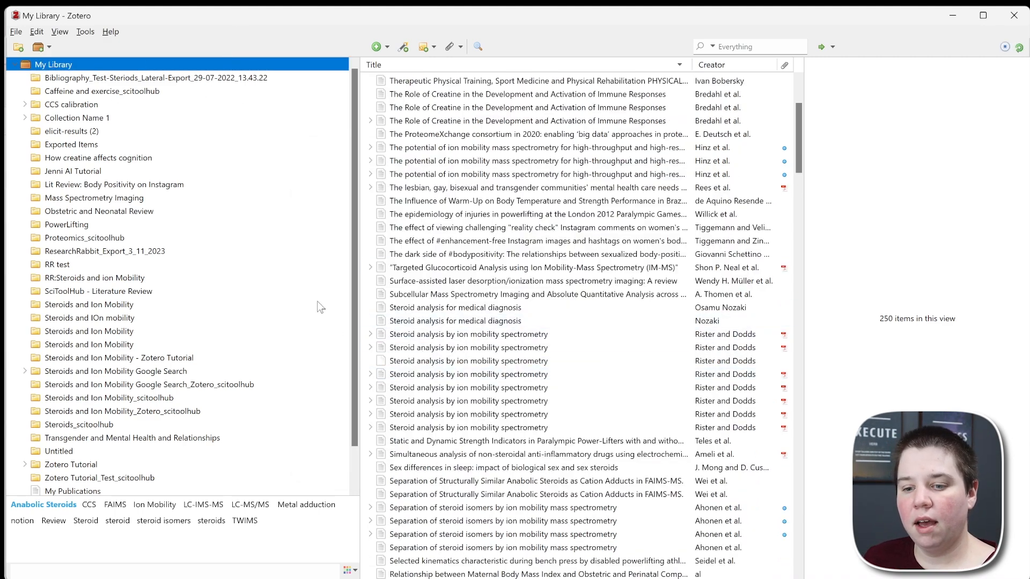
# Show My Library and select a Steroid analysis paper there.
pyautogui.click(468, 335)
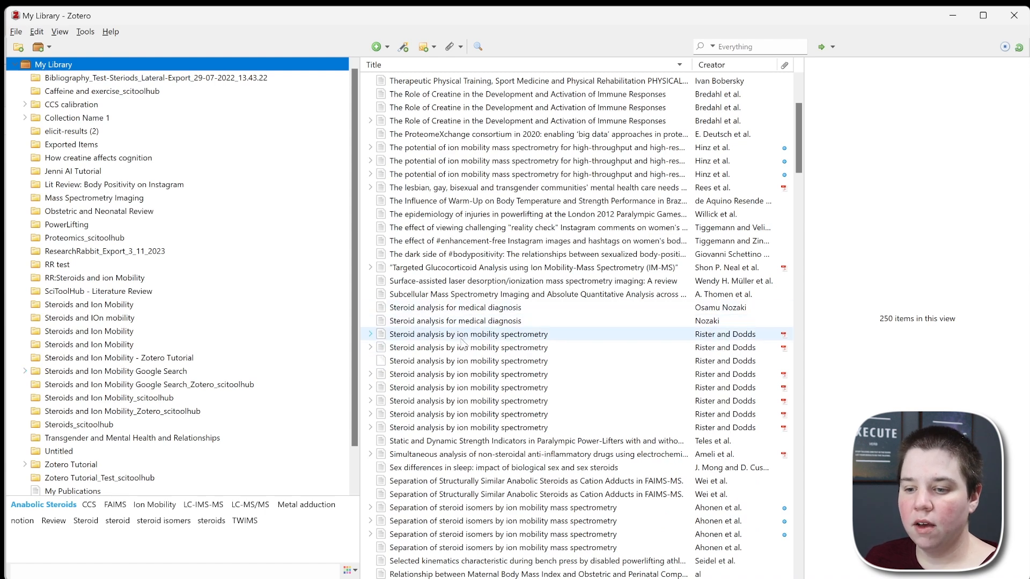
pyautogui.click(455, 321)
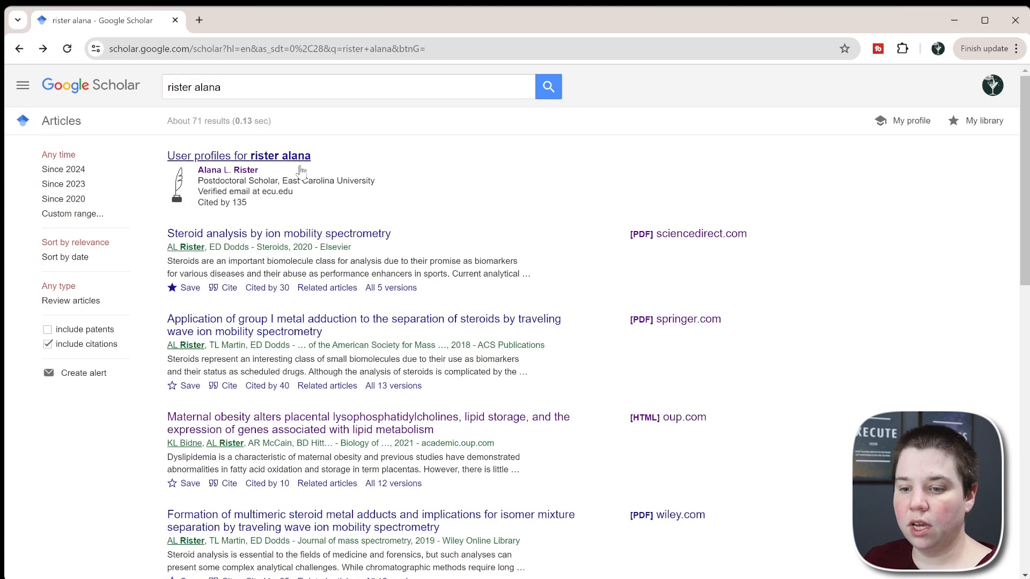
# Get the BibTeX record for the 2020 steroid analysis paper from Google Scholar, then return to Zotero.
pyautogui.click(229, 288)
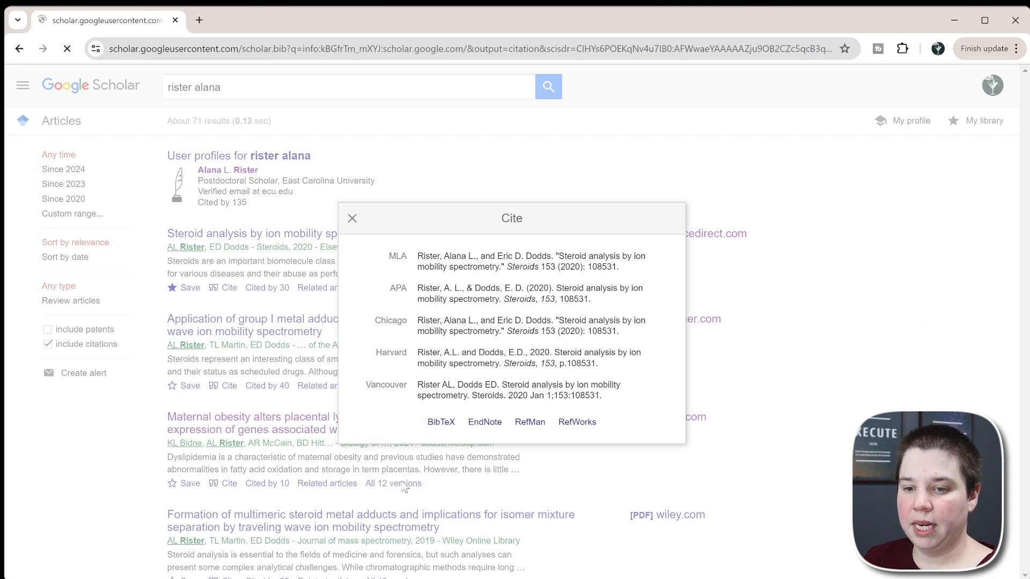
pyautogui.click(440, 422)
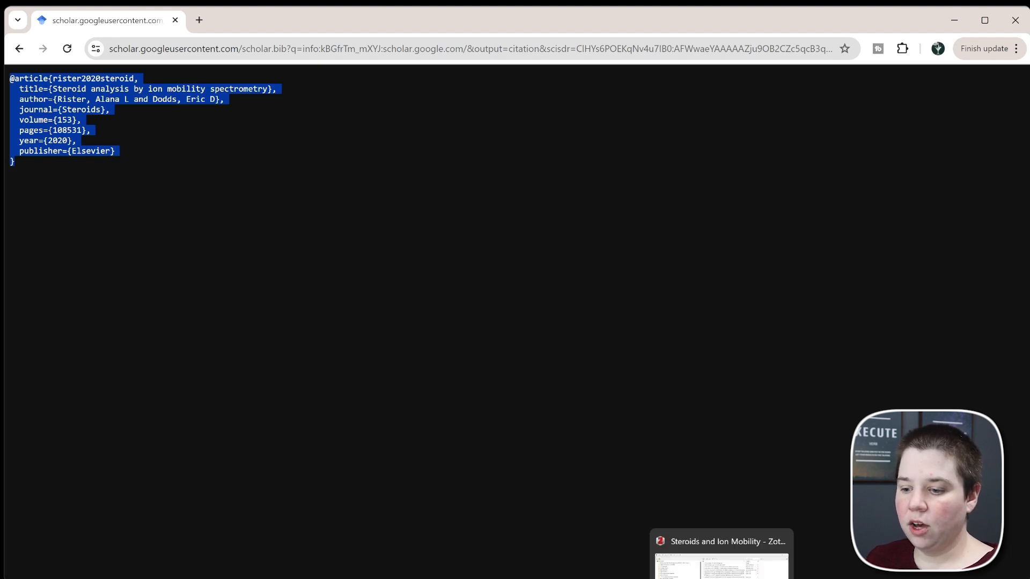
pyautogui.click(13, 31)
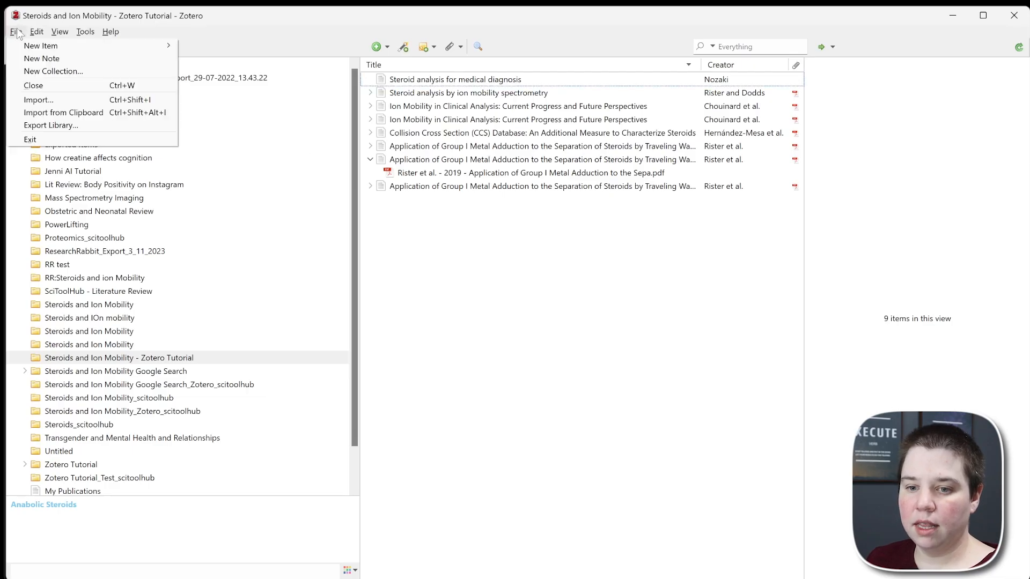
# Import the BibTeX reference from the clipboard and remove the duplicate Steroid analysis entry from the collection.
pyautogui.click(14, 31)
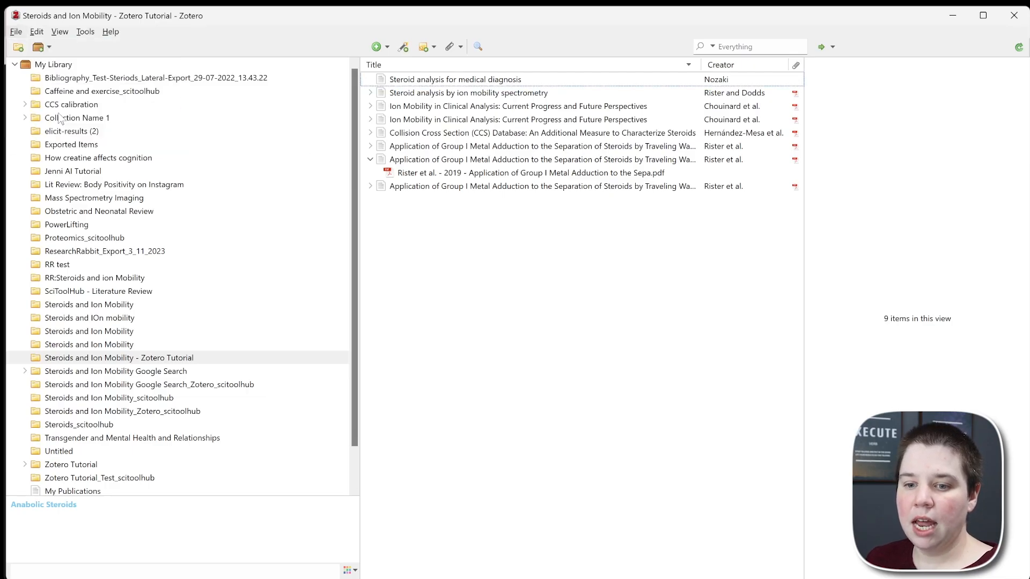
pyautogui.click(468, 92)
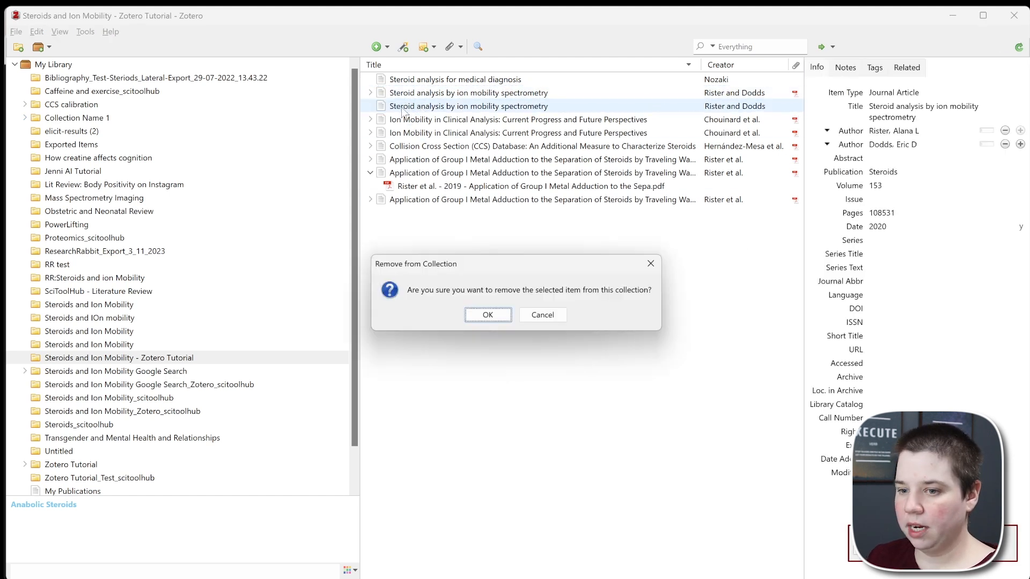
pyautogui.click(486, 314)
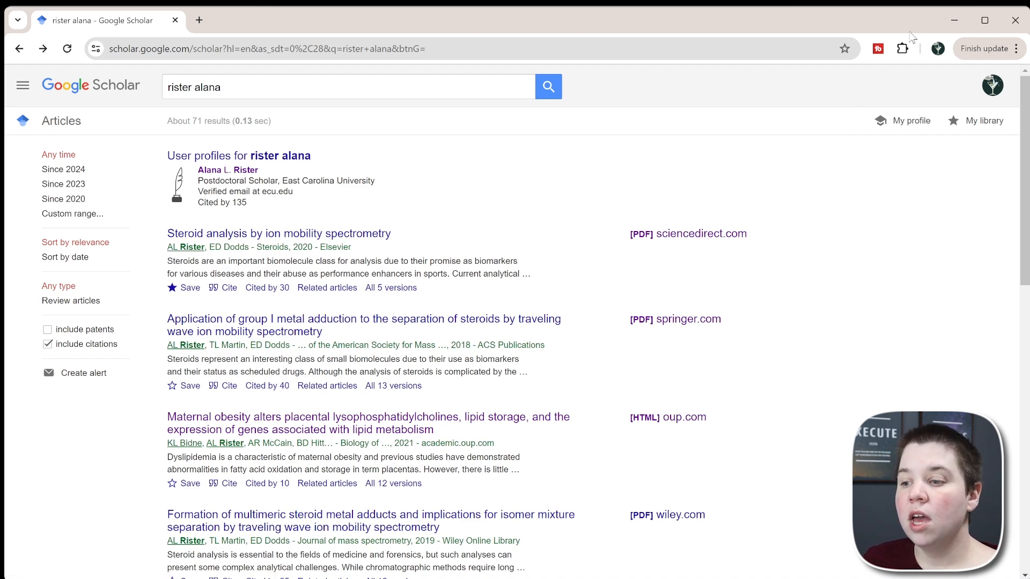
# Save the estradiol glucuronide isomers and toxicant exposure papers via the Zotero Connector into the tutorial collection.
pyautogui.click(902, 48)
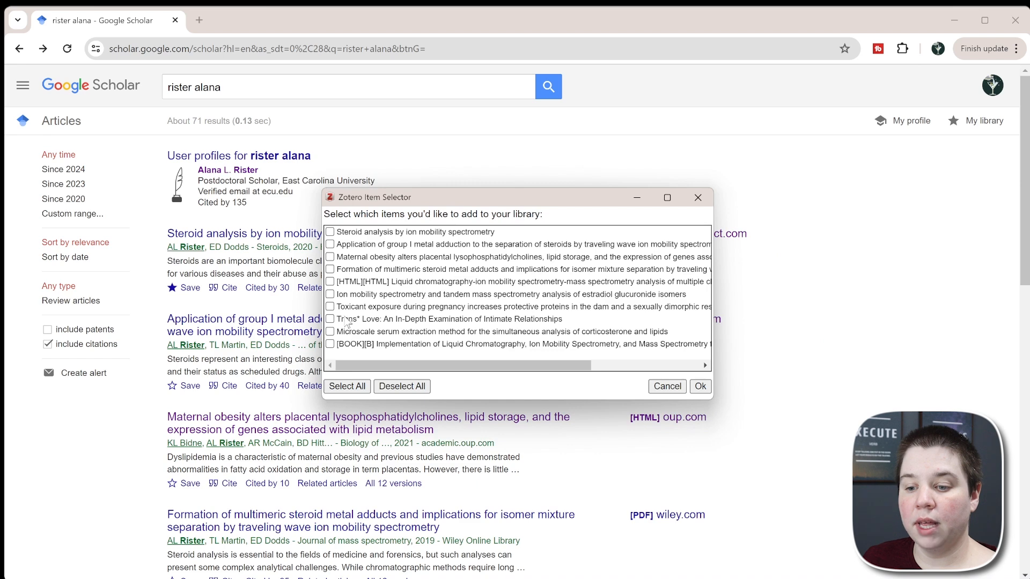
pyautogui.click(329, 293)
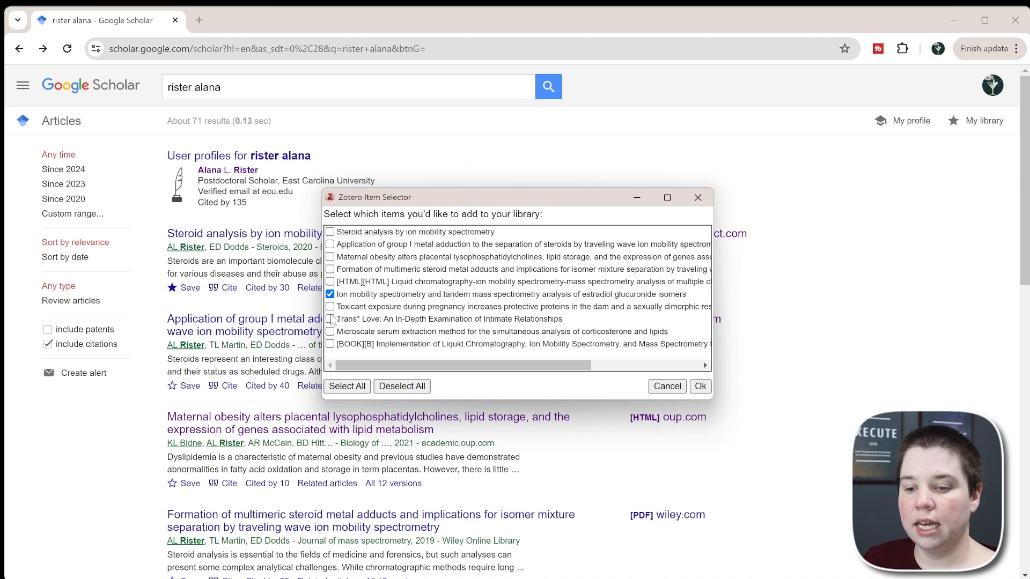
pyautogui.click(330, 306)
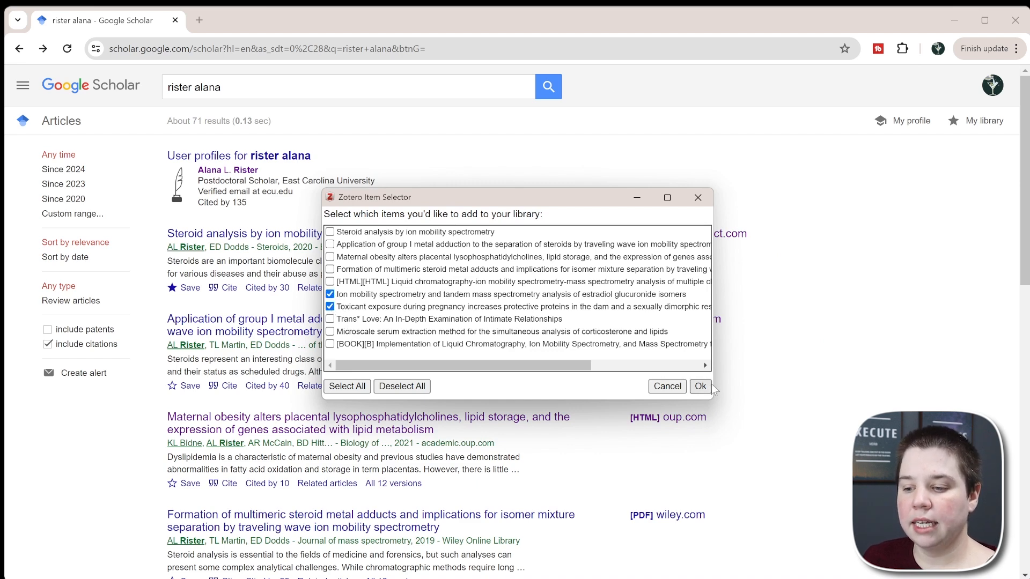
pyautogui.click(700, 386)
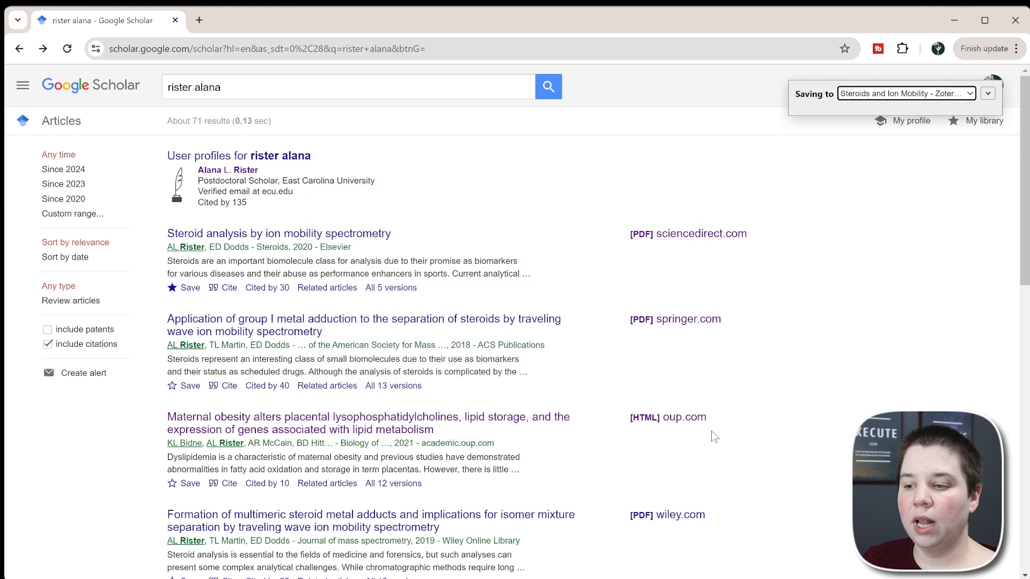
pyautogui.click(987, 92)
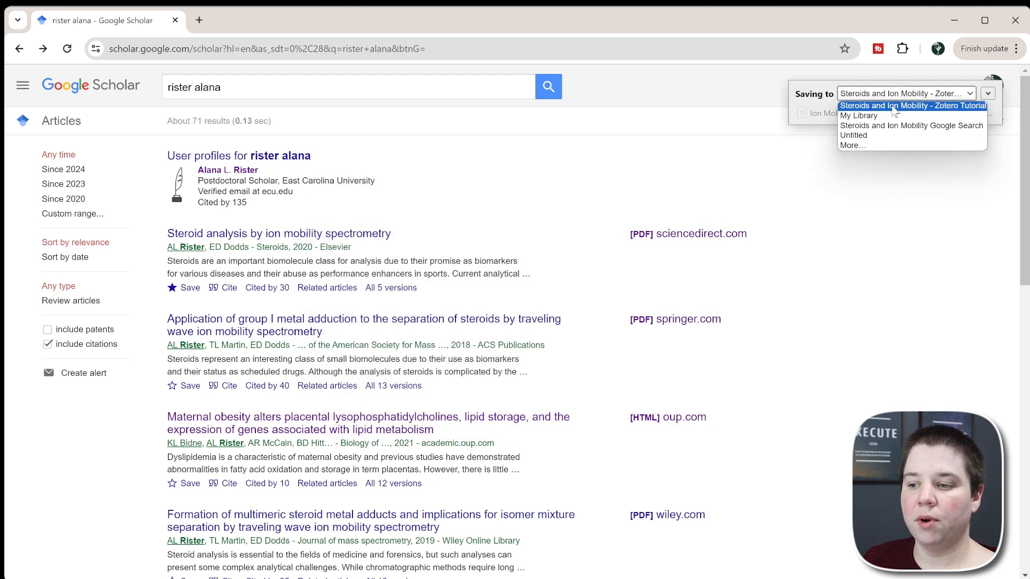
pyautogui.click(912, 106)
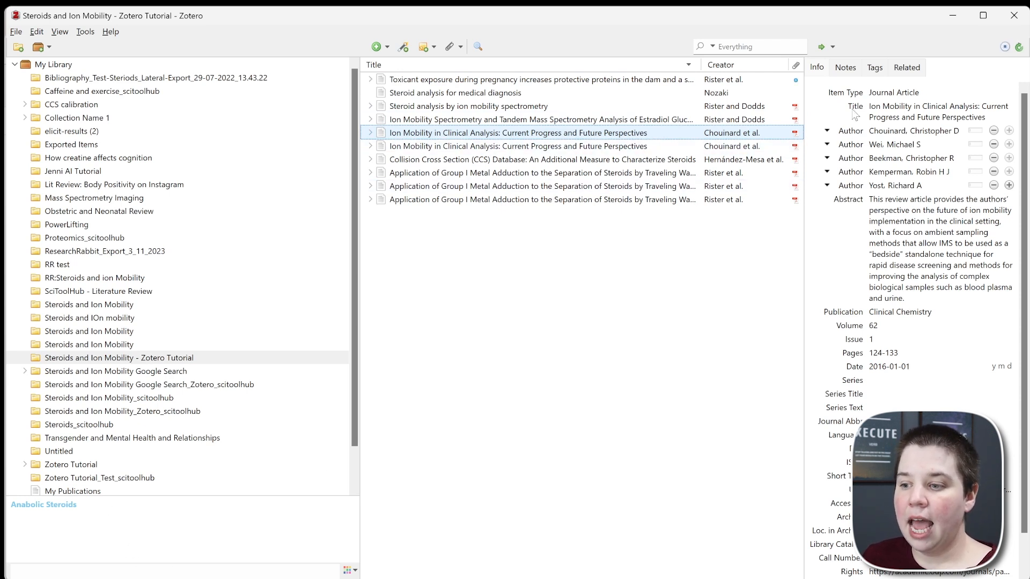
# Add a Clinical Analysis tag to the article and toggle that tag in the tag selector.
pyautogui.click(874, 67)
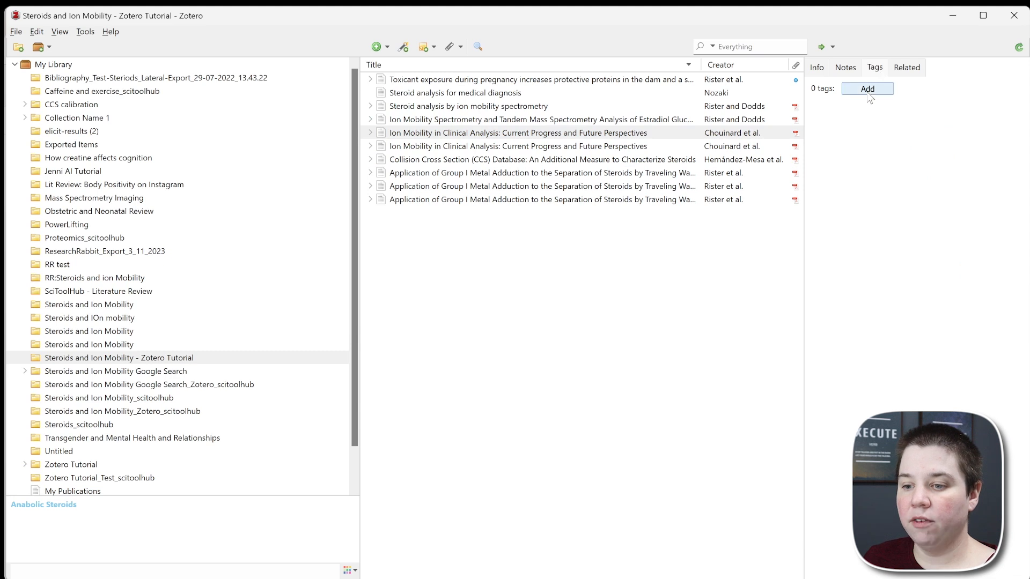
pyautogui.click(867, 89)
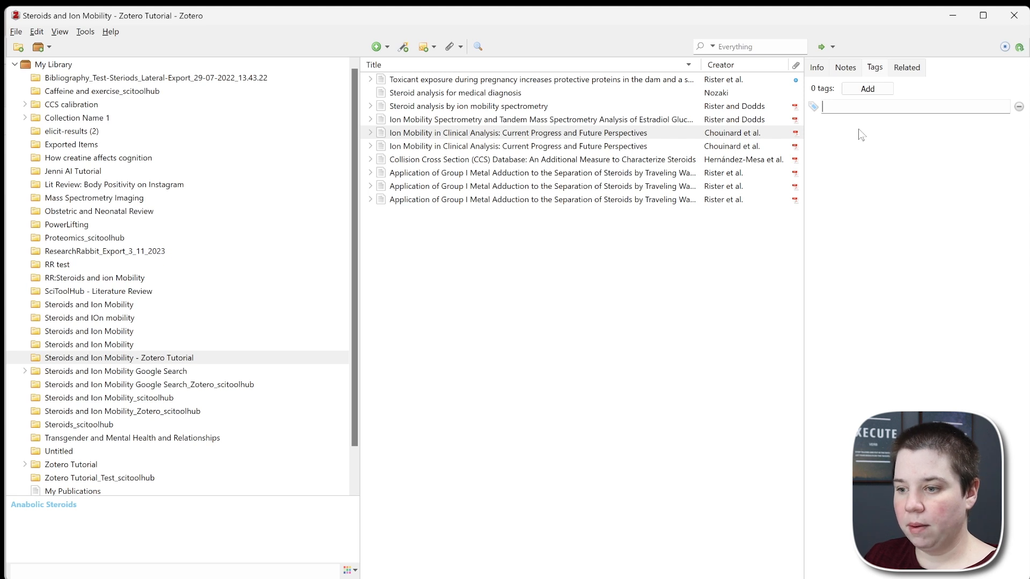
pyautogui.write('Clinical Analysis')
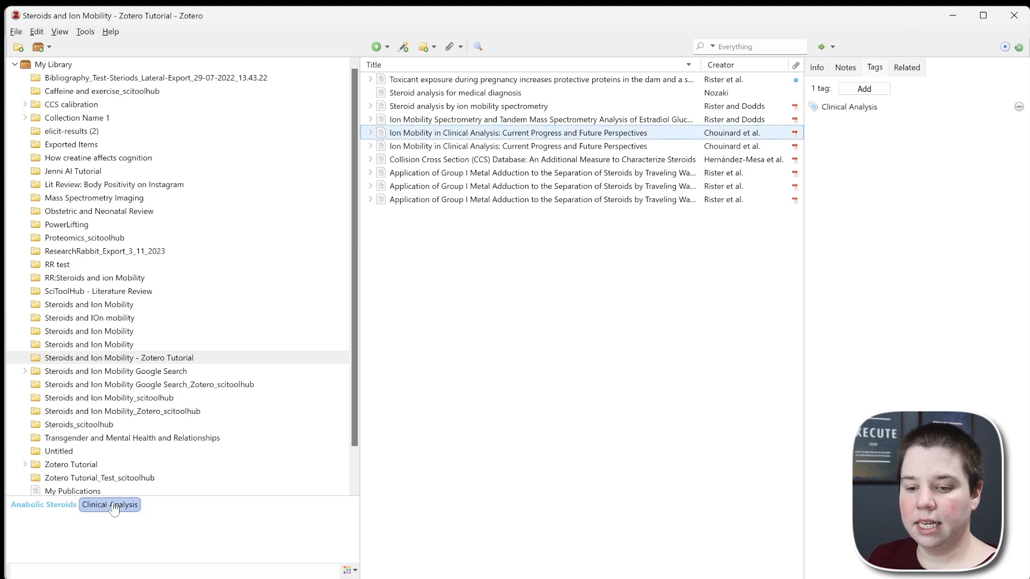
pyautogui.click(110, 504)
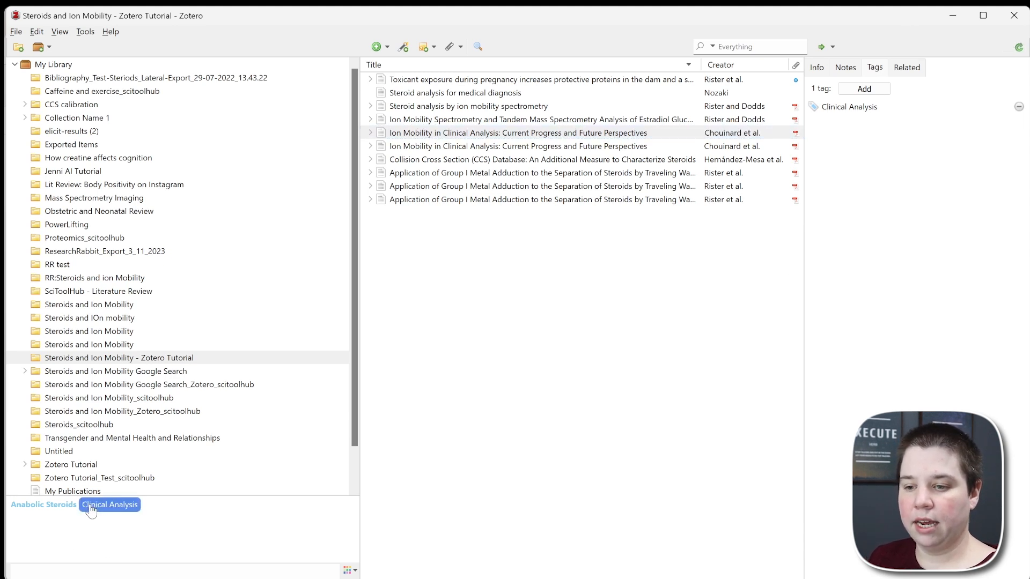
pyautogui.click(109, 504)
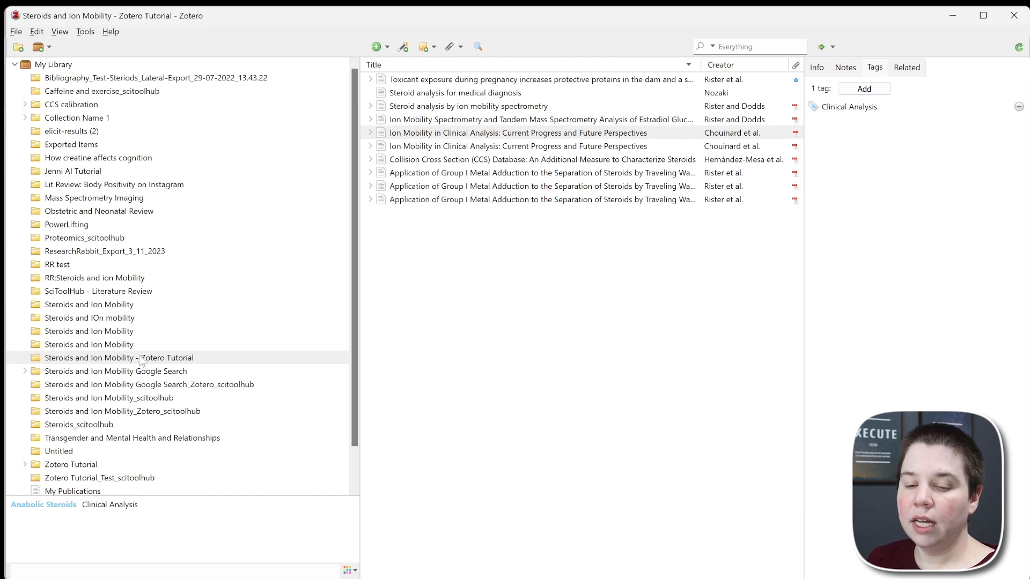
# Create a subcollection named 'Clinical Analysis' under the tutorial collection.
pyautogui.rightClick(118, 357)
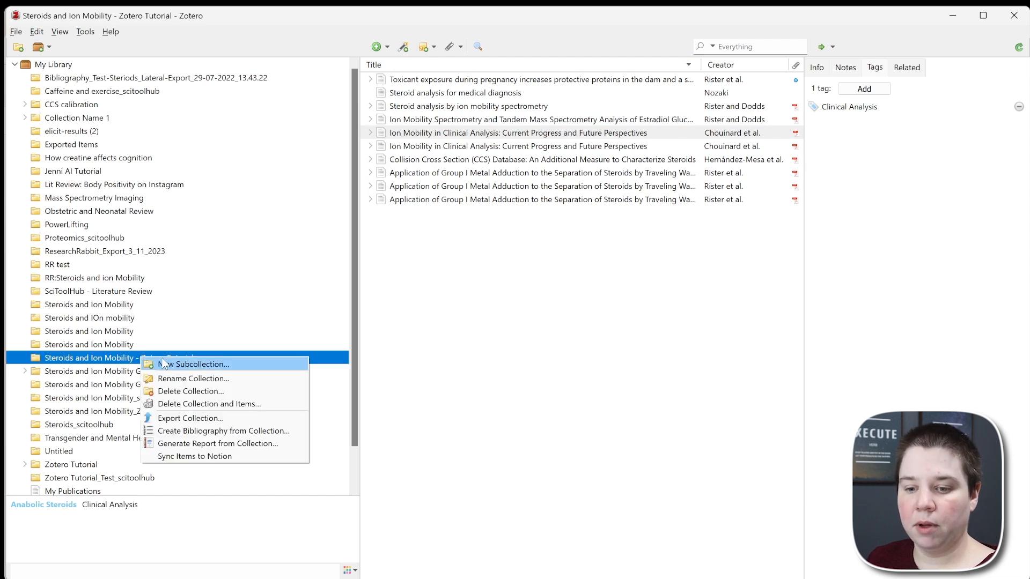
pyautogui.click(195, 364)
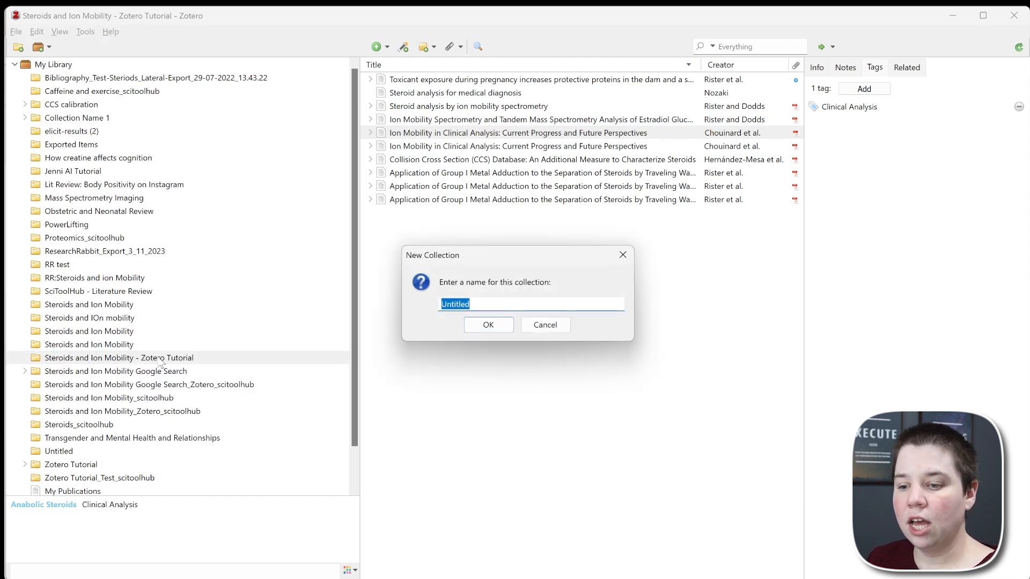
pyautogui.write('Clic')
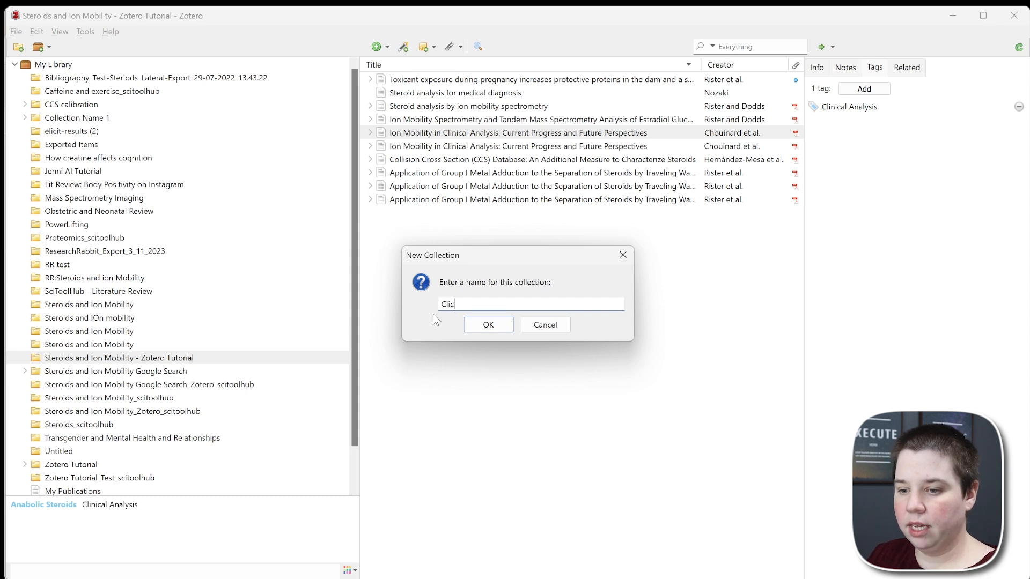
pyautogui.write('Clinical Analysis')
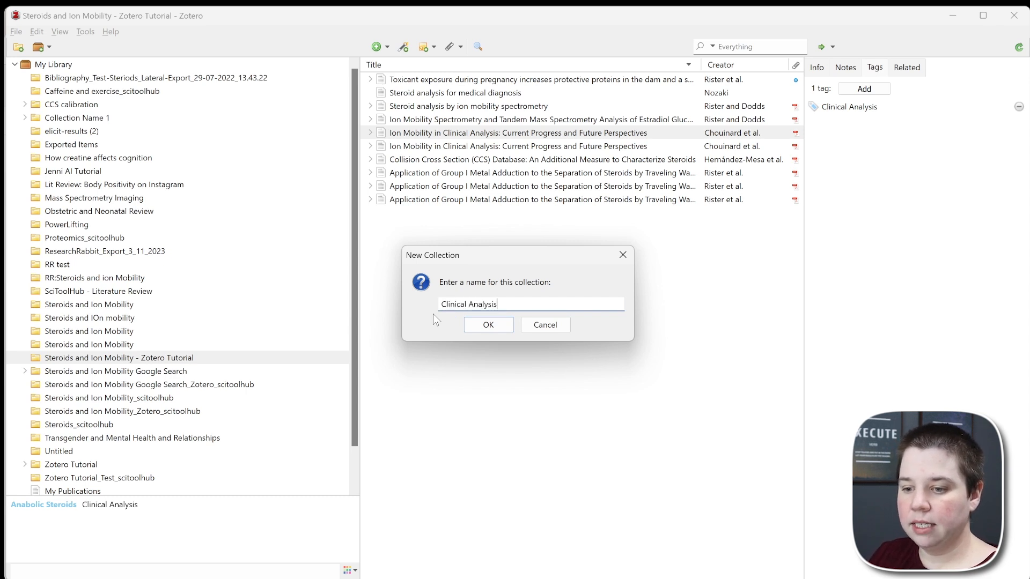
pyautogui.click(488, 323)
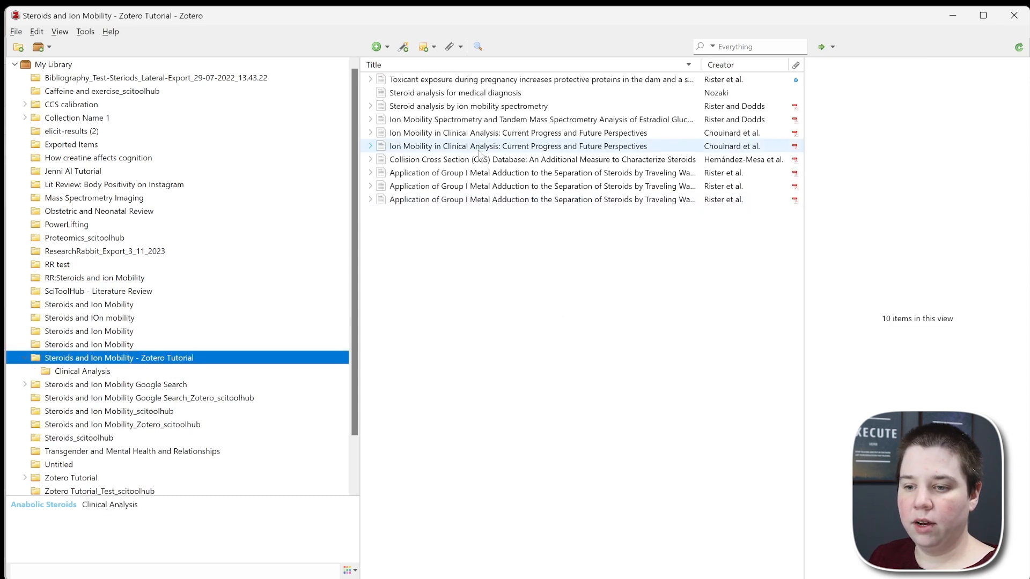
# Place the clinical analysis review article in the Clinical Analysis subcollection and check its contents.
pyautogui.click(517, 133)
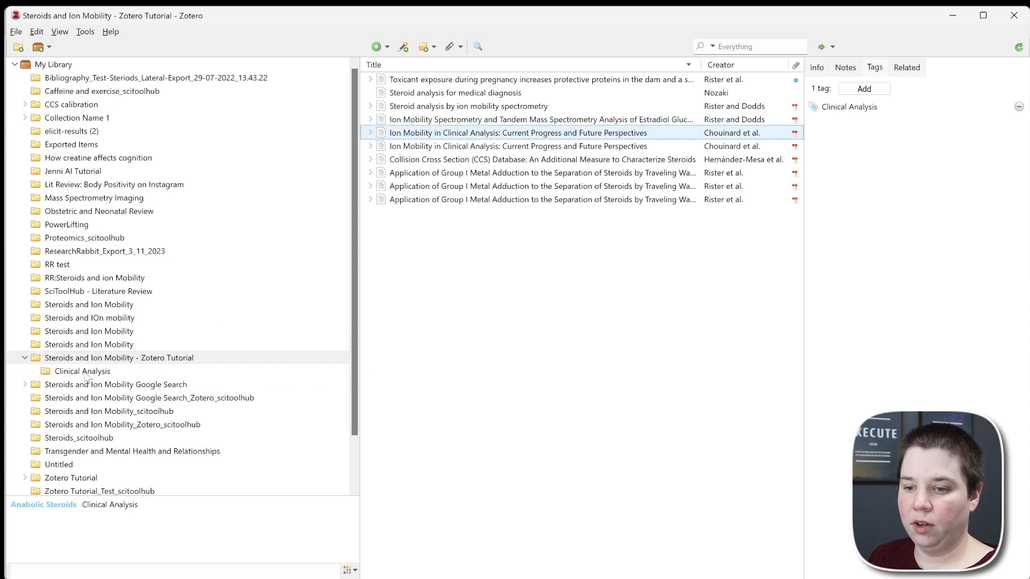
pyautogui.click(82, 371)
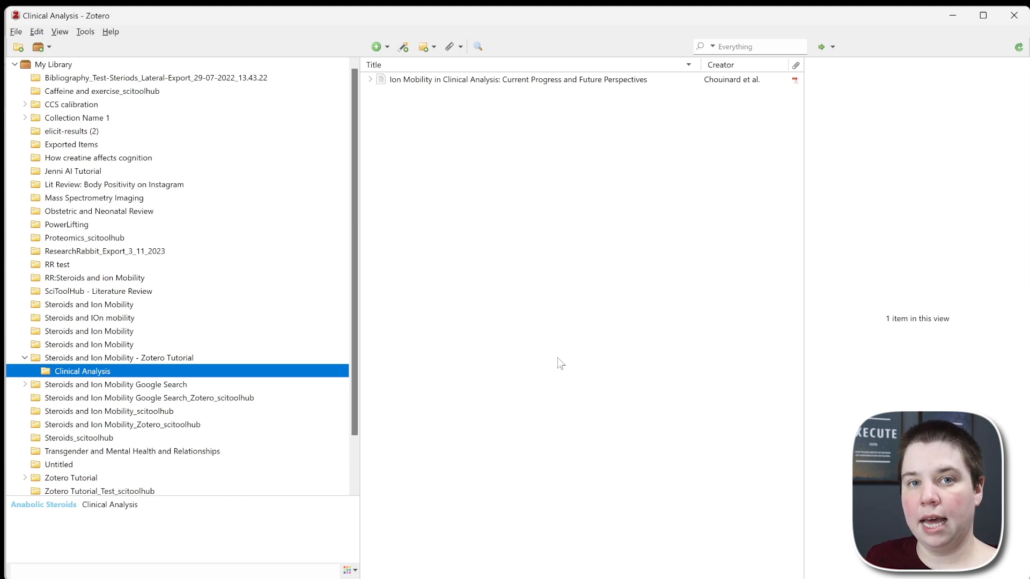
pyautogui.click(118, 357)
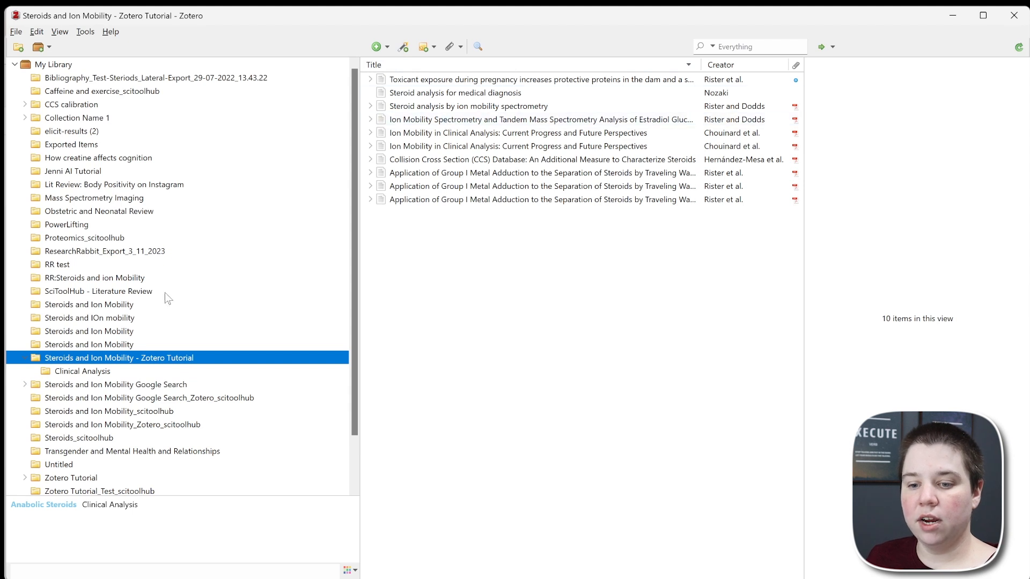
pyautogui.click(82, 371)
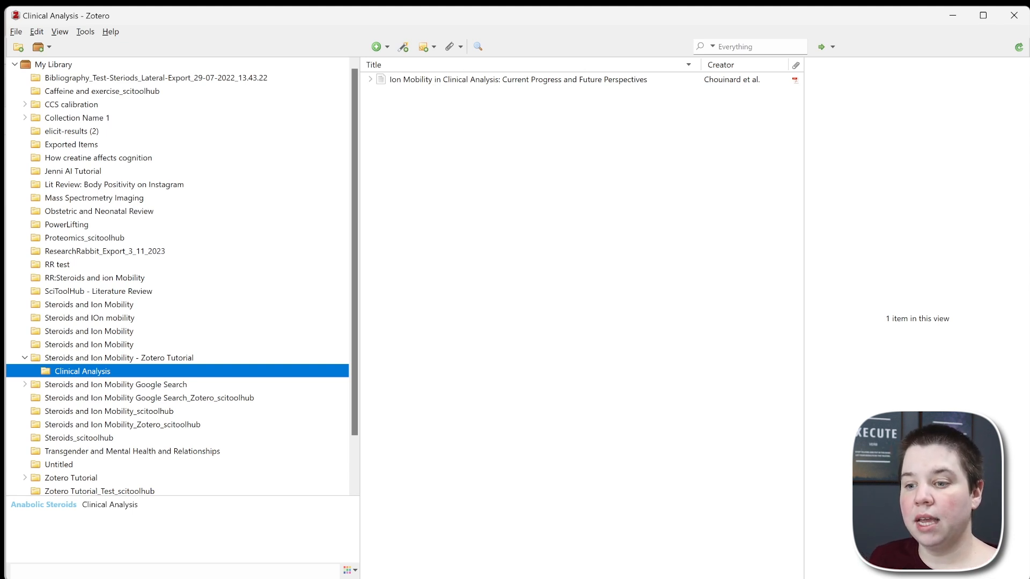
# Highlight text in the review PDF in yellow, then switch the highlight colour to green.
pyautogui.click(370, 79)
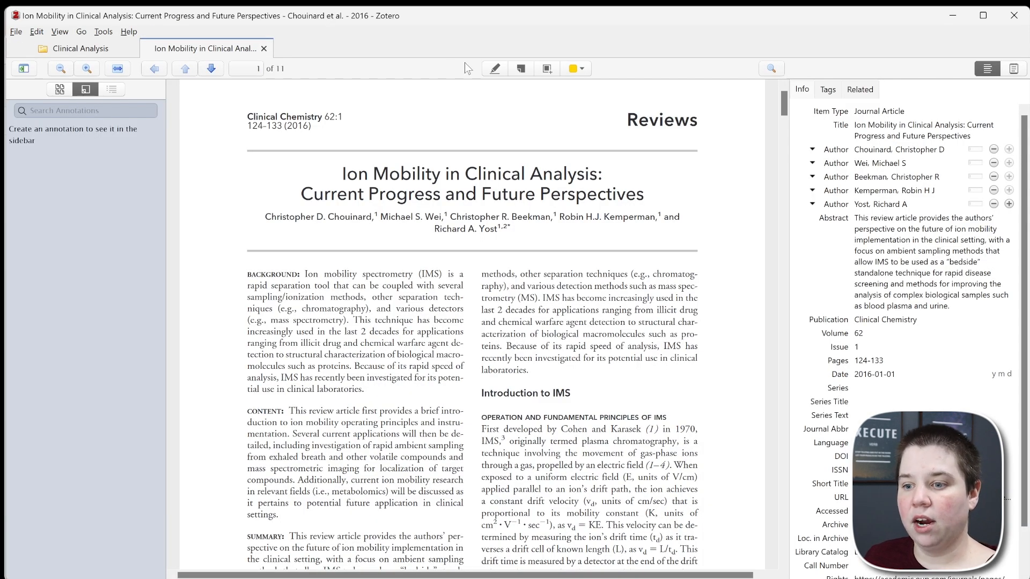
pyautogui.click(493, 69)
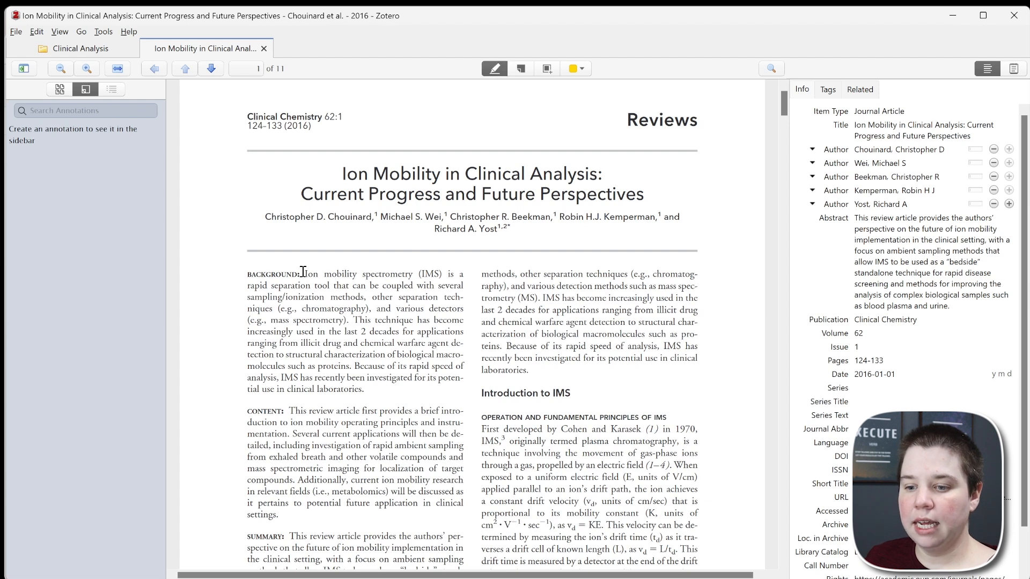
pyautogui.click(589, 69)
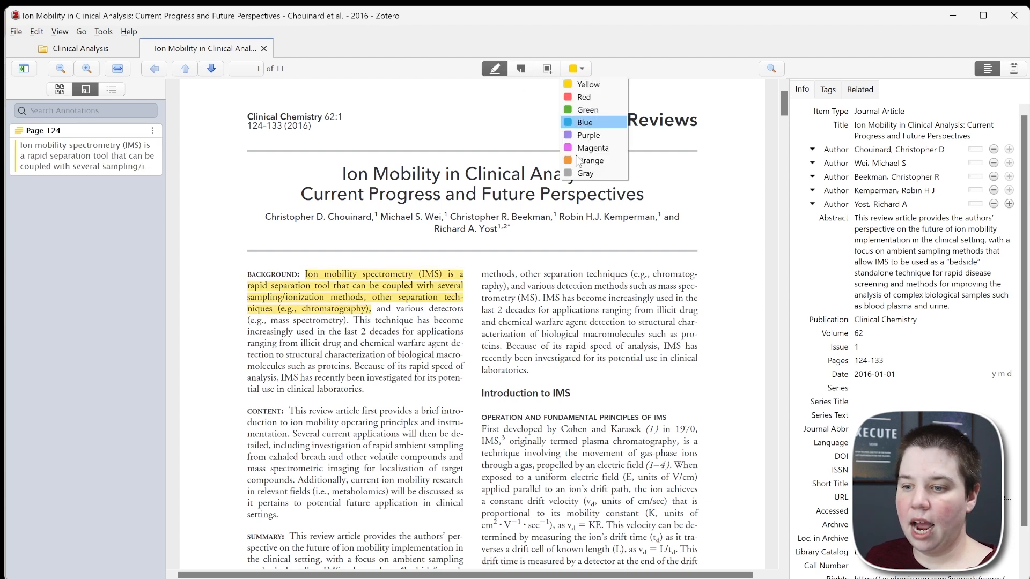
pyautogui.click(587, 110)
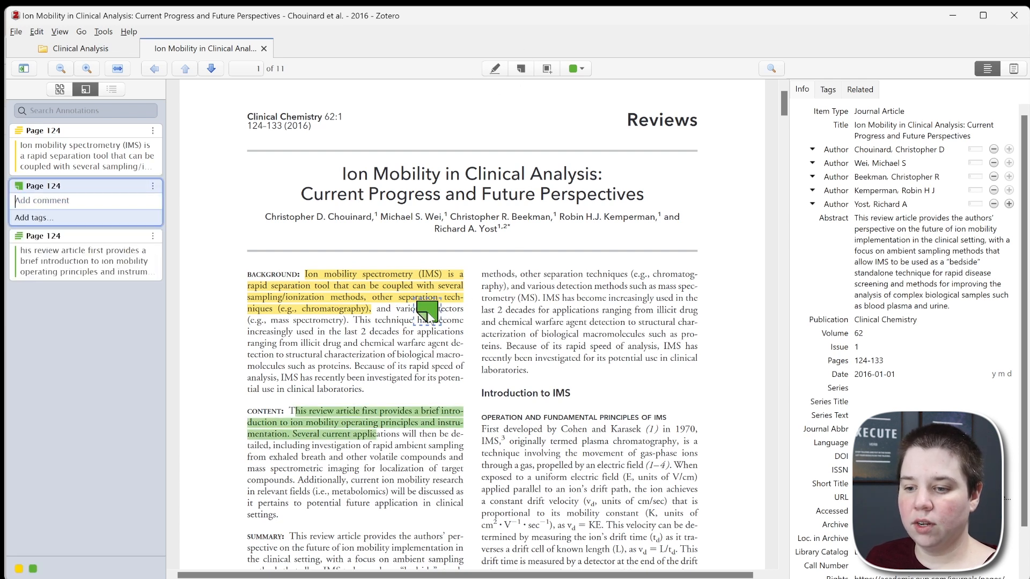
# Add a note 'This is a note.' and an image annotation of the right-column paragraph, then return to the library.
pyautogui.write('This is a note.')
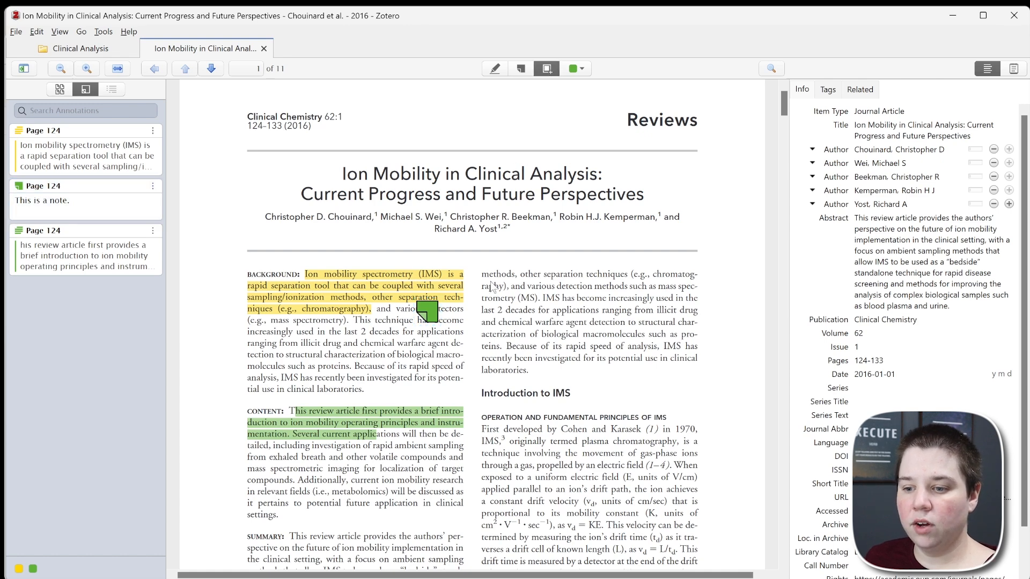
pyautogui.moveTo(481, 265); pyautogui.dragTo(696, 396)
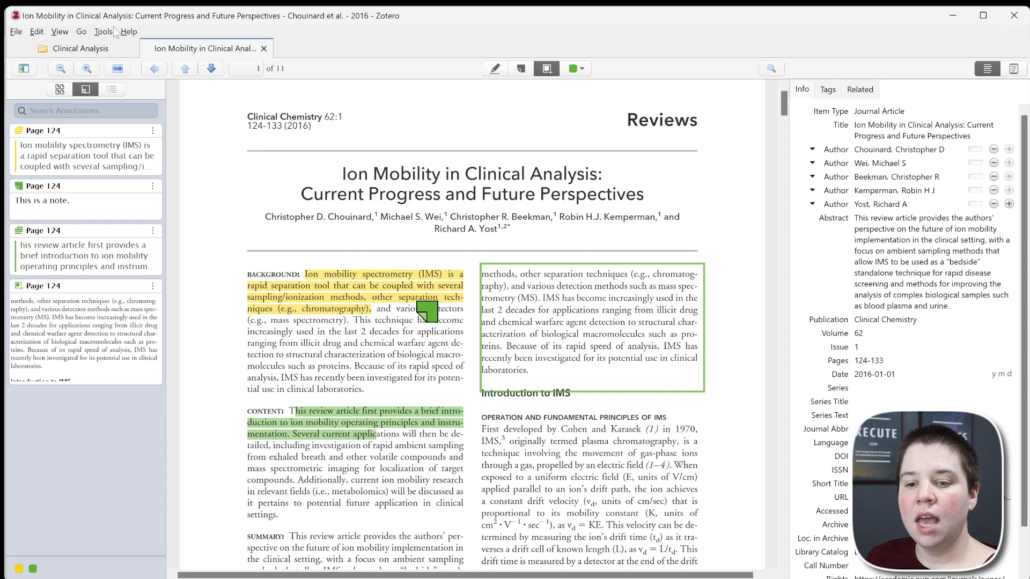
pyautogui.click(78, 48)
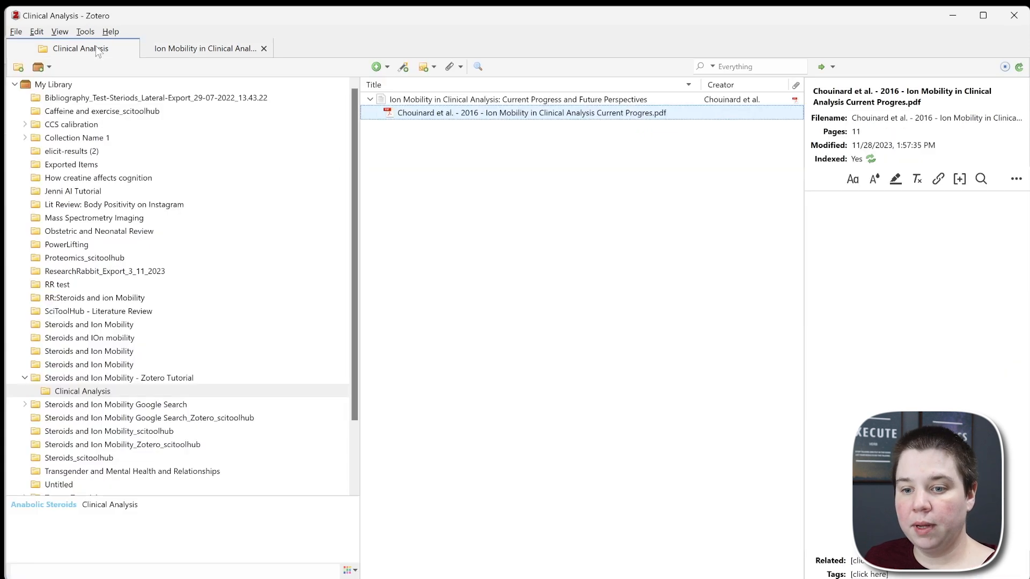
# Add a note from the PDF's annotations to the clinical analysis article and return to the tutorial collection.
pyautogui.click(517, 99)
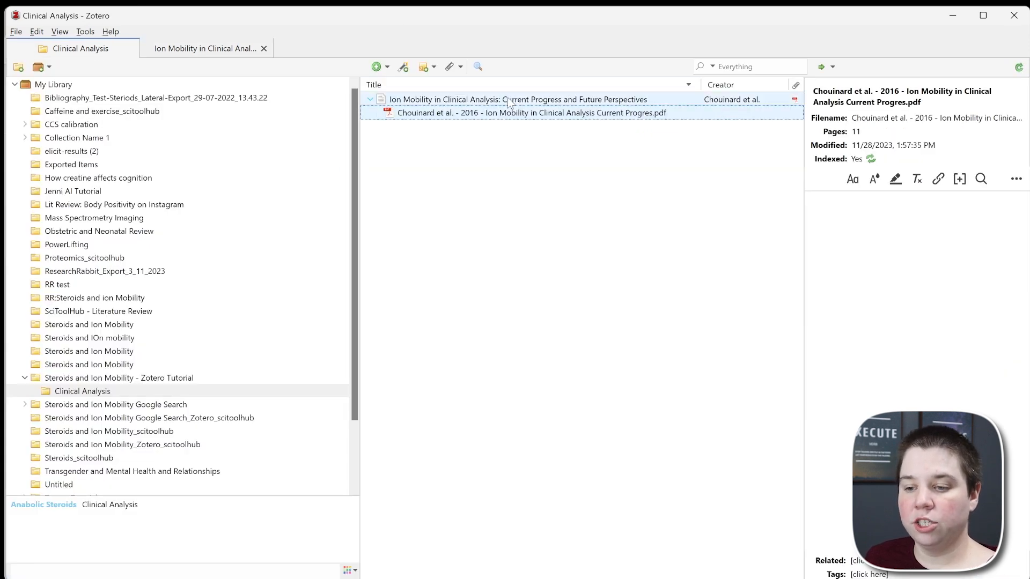
pyautogui.rightClick(516, 99)
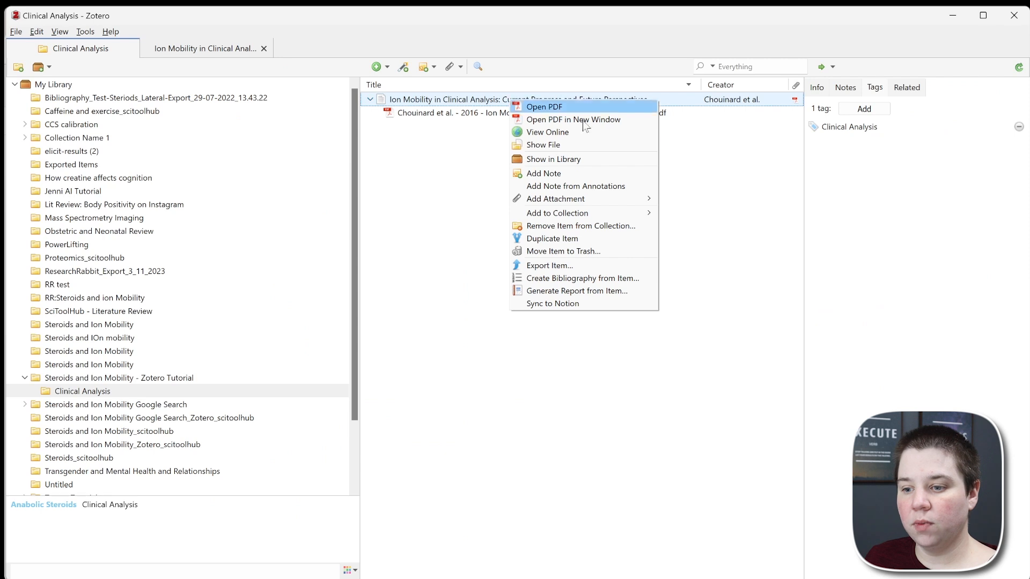
pyautogui.click(461, 112)
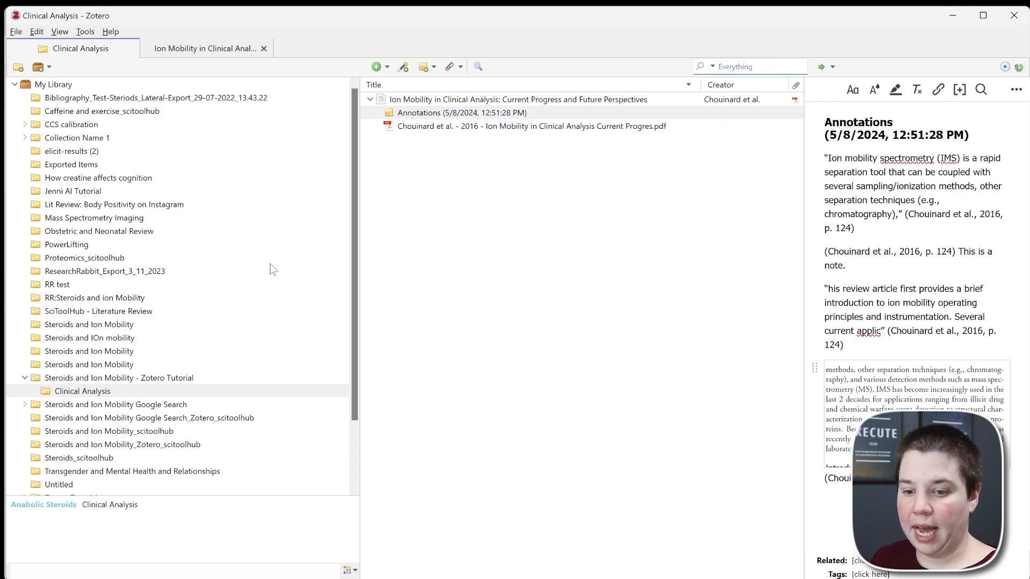
pyautogui.click(117, 378)
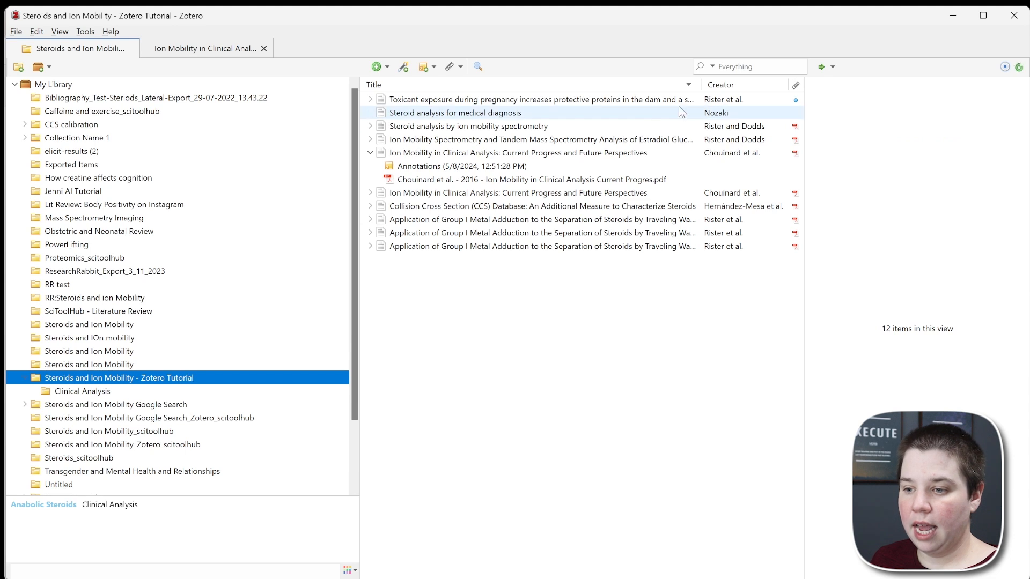
# Search the Zotero library for 'Lithium', then switch over to the Word document.
pyautogui.write('Lith')
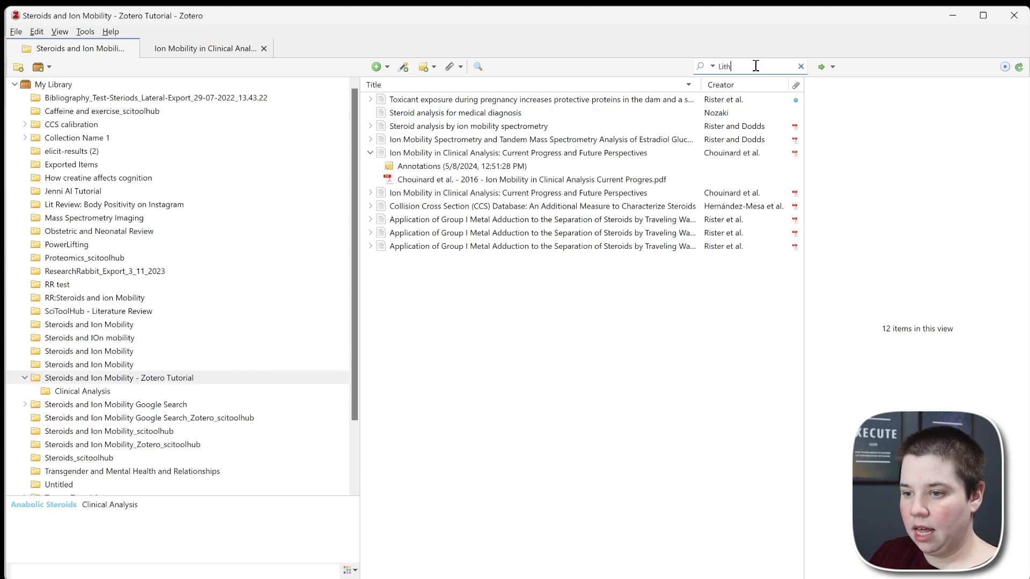
pyautogui.write('ium')
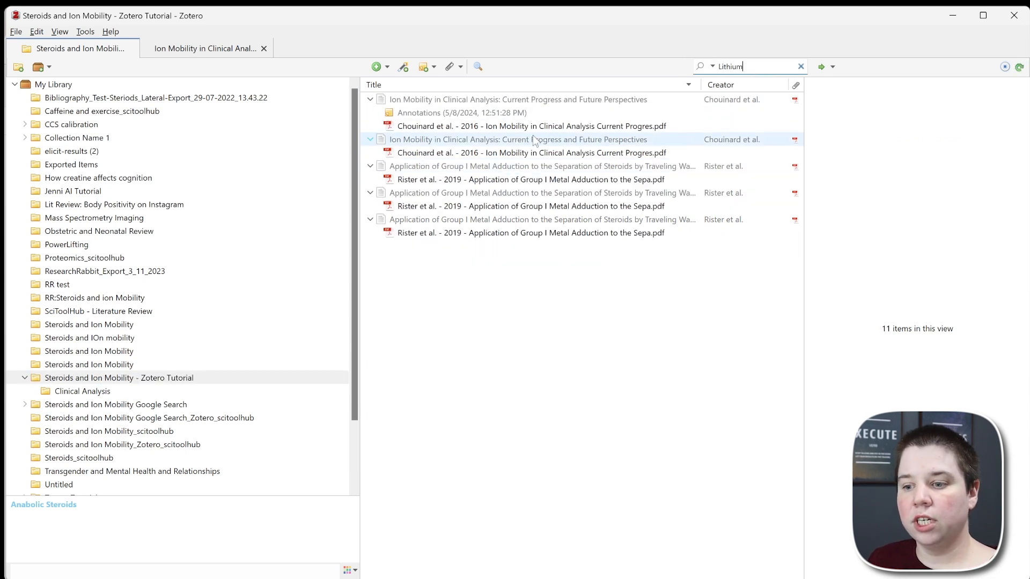
pyautogui.click(538, 218)
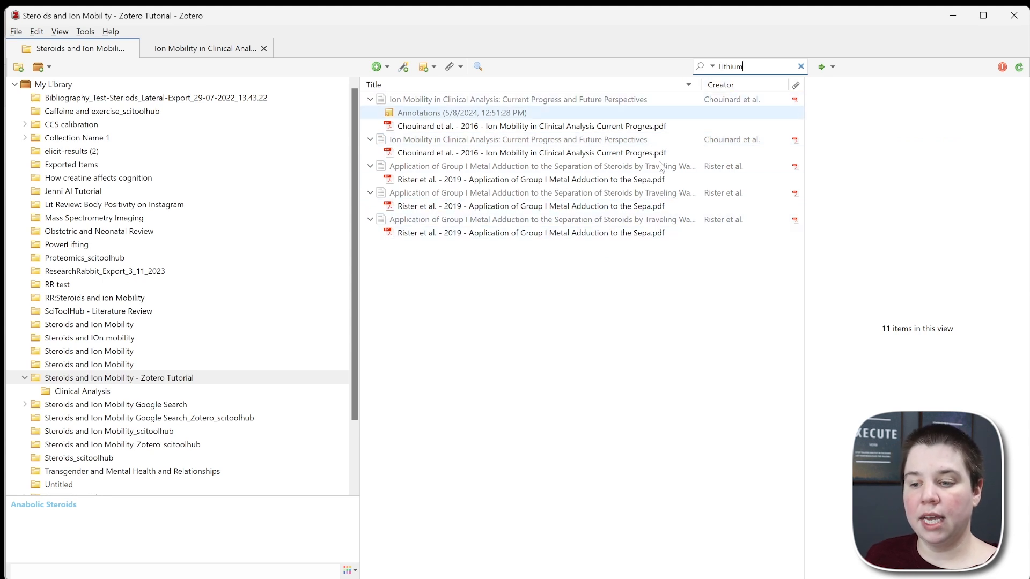
pyautogui.click(517, 140)
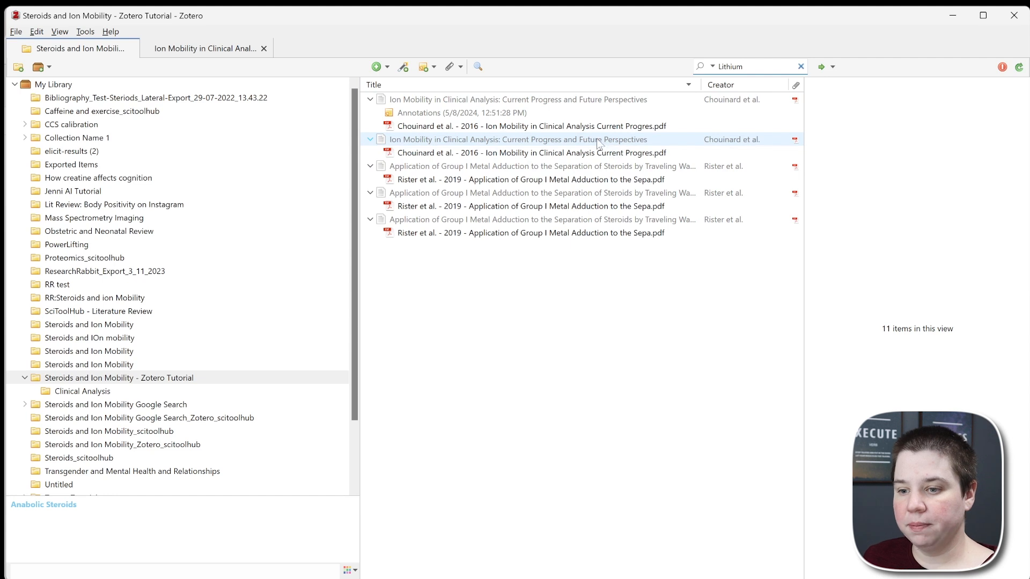
pyautogui.click(530, 179)
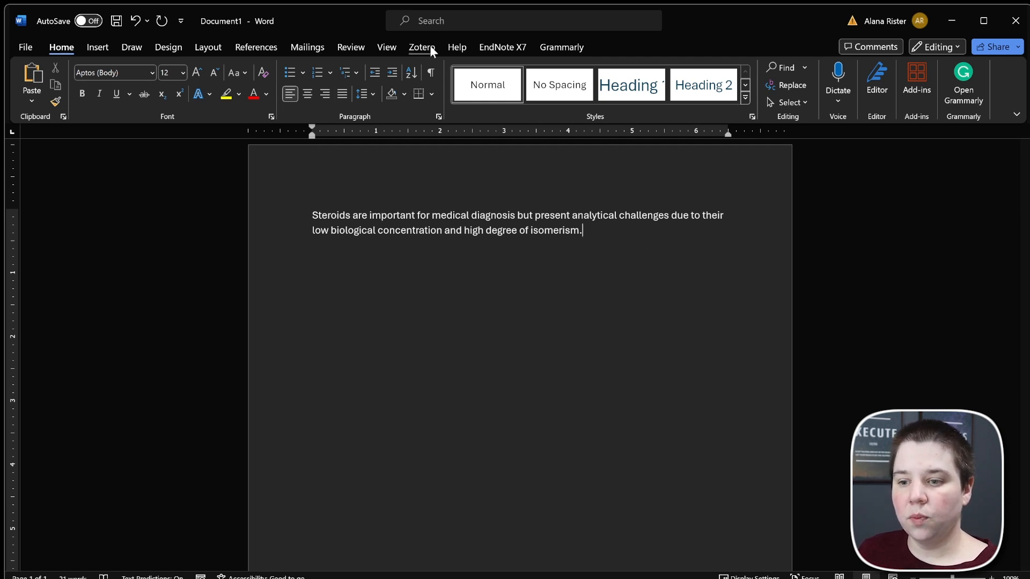
# Begin a Zotero Add/Edit Citation after the sentence, accepting American Chemical Society style.
pyautogui.click(421, 46)
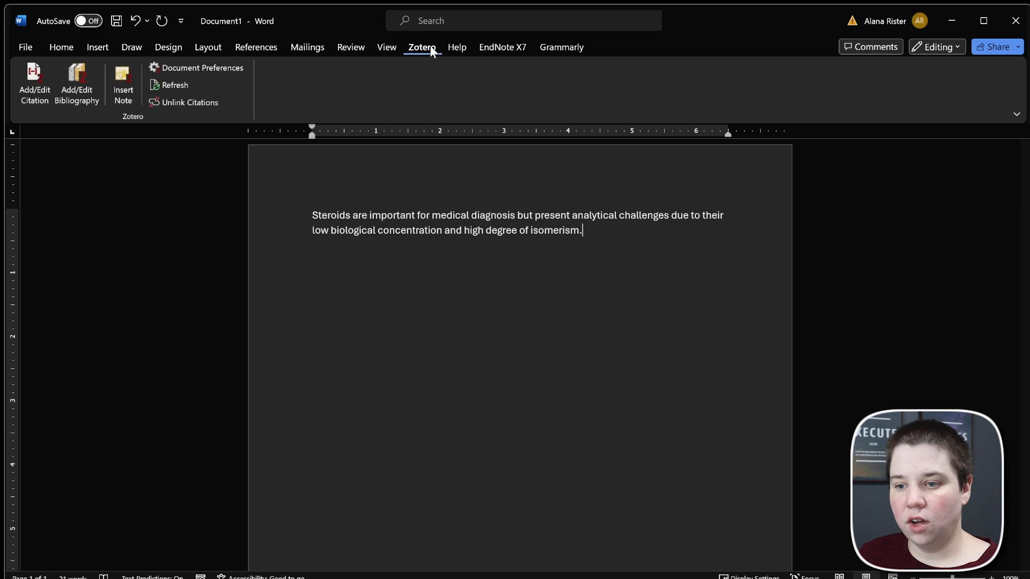
pyautogui.moveTo(102, 105)
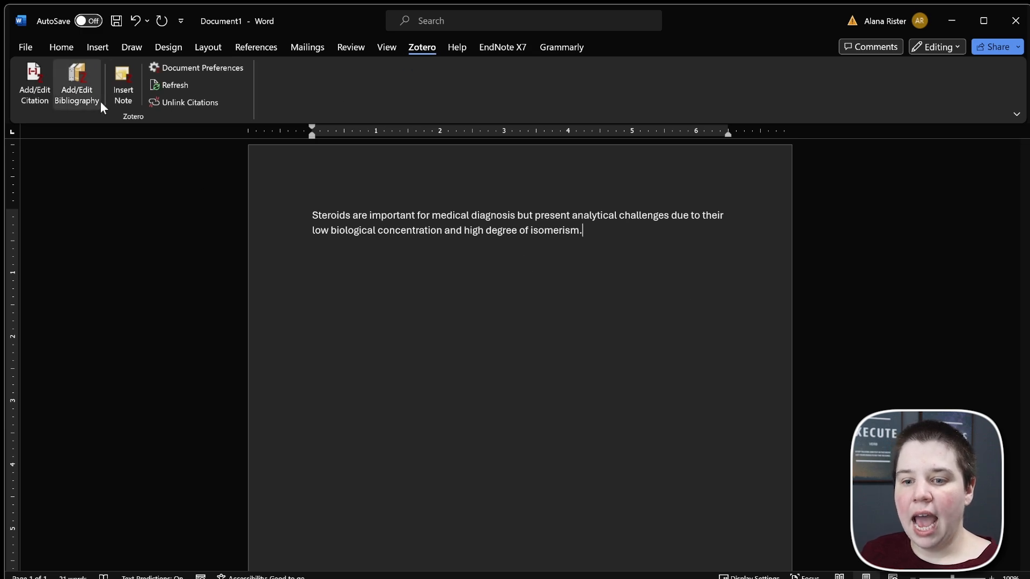
pyautogui.moveTo(35, 84)
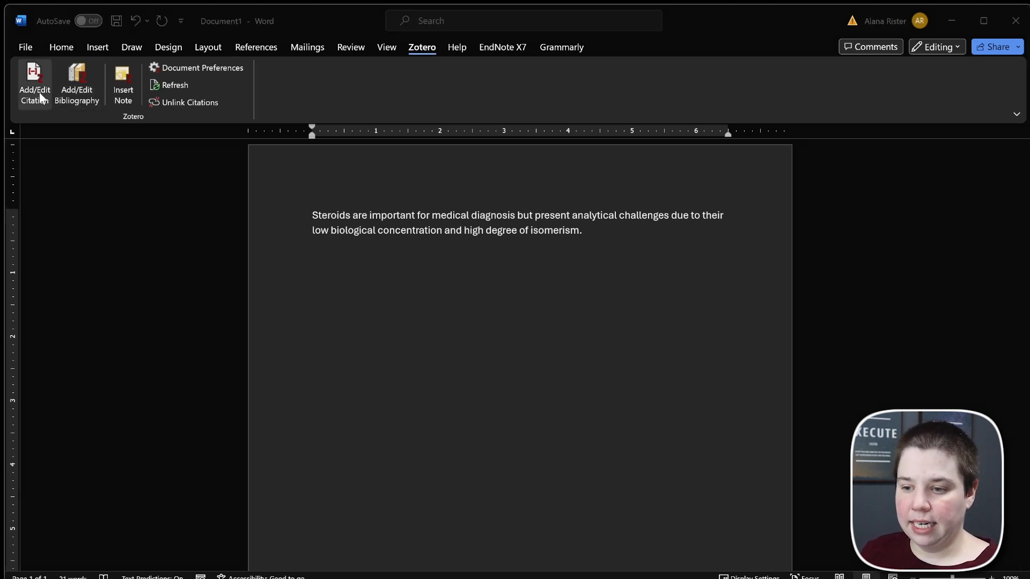
pyautogui.click(200, 68)
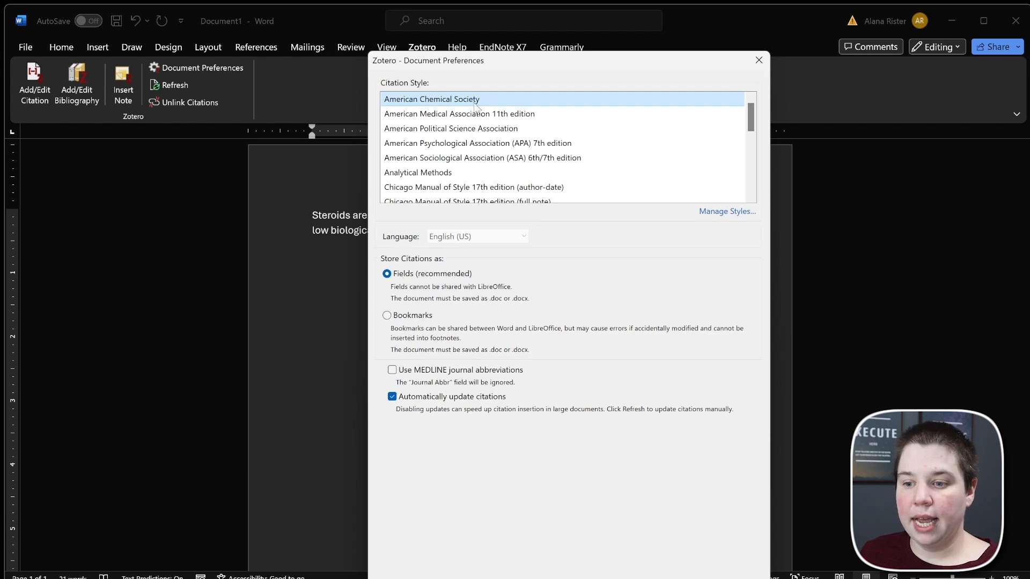
pyautogui.scroll(-3)
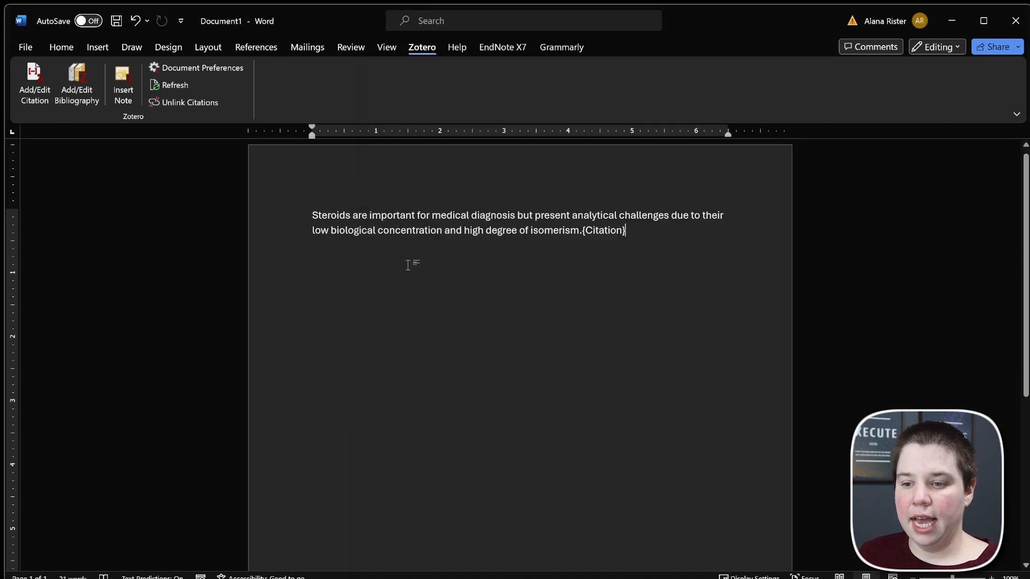
pyautogui.click(34, 84)
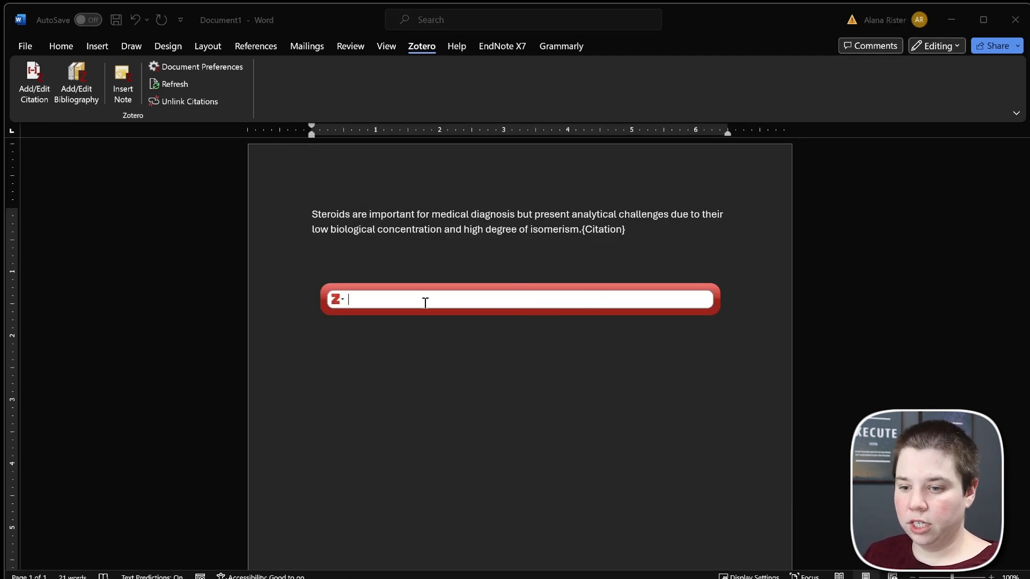
# Search 'steroid', pick Nozaki's Steroid analysis for medical diagnosis in Classic View, and insert it.
pyautogui.write('steroid')
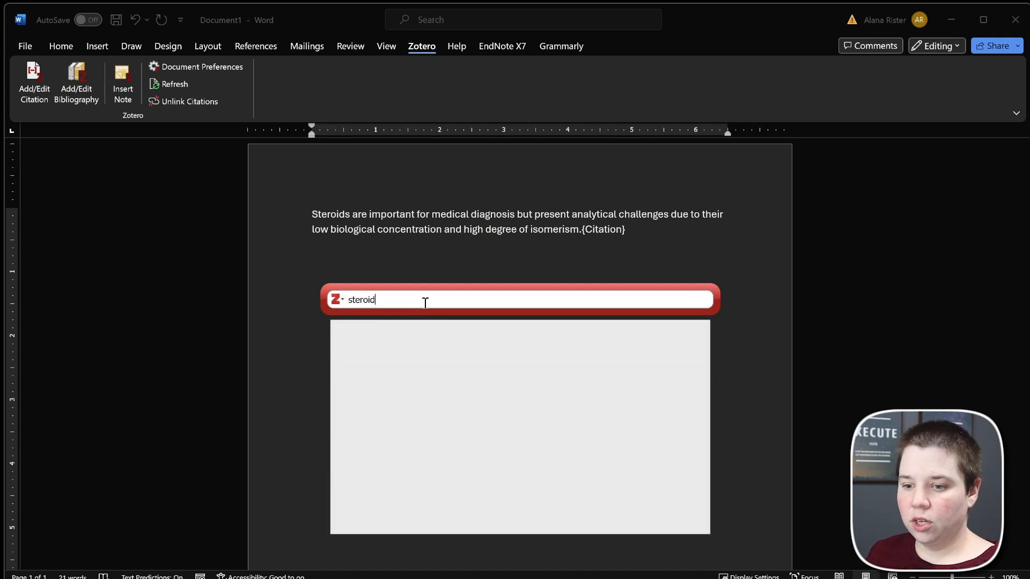
pyautogui.write('steroid')
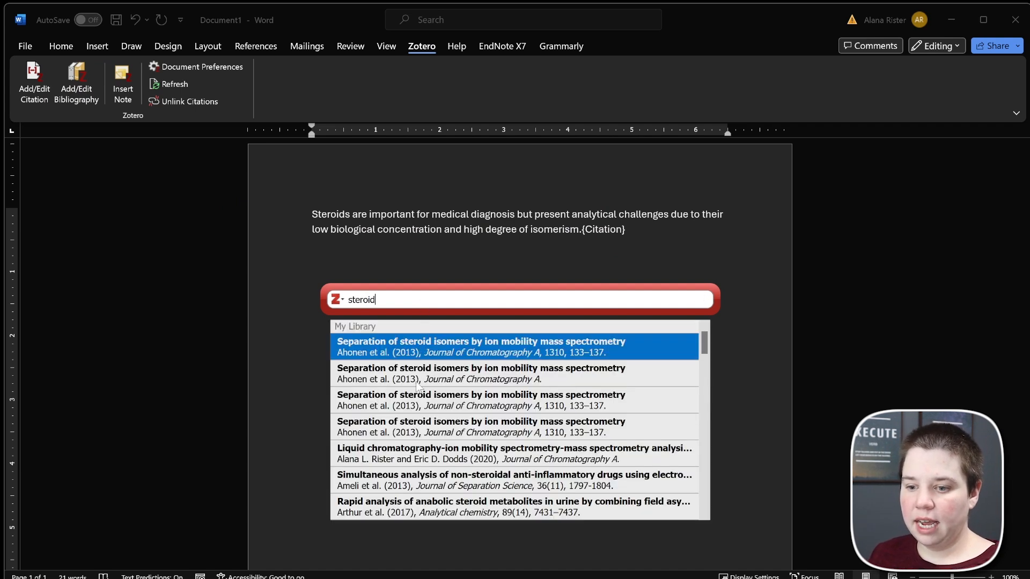
pyautogui.moveTo(430, 394)
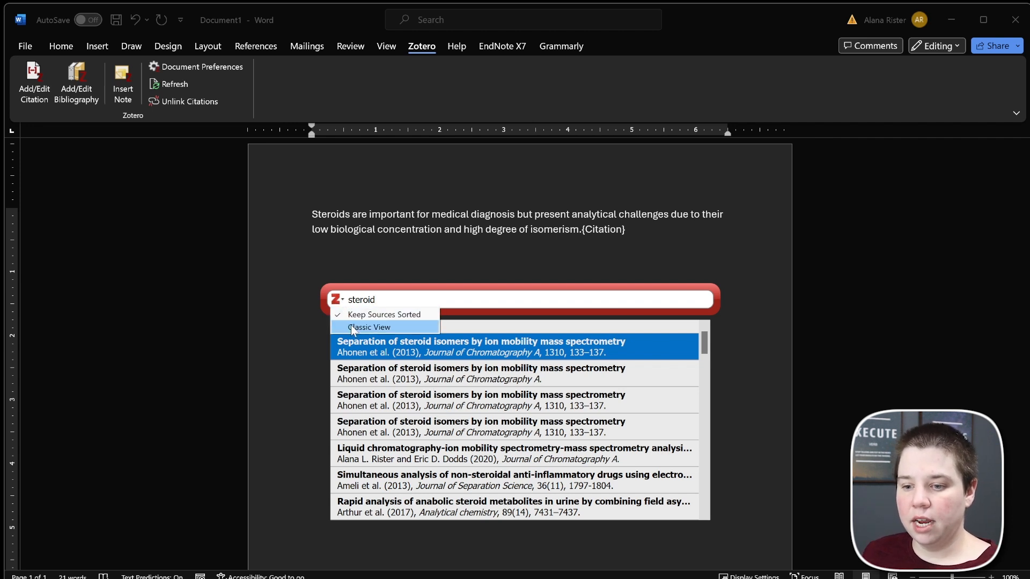
pyautogui.click(368, 327)
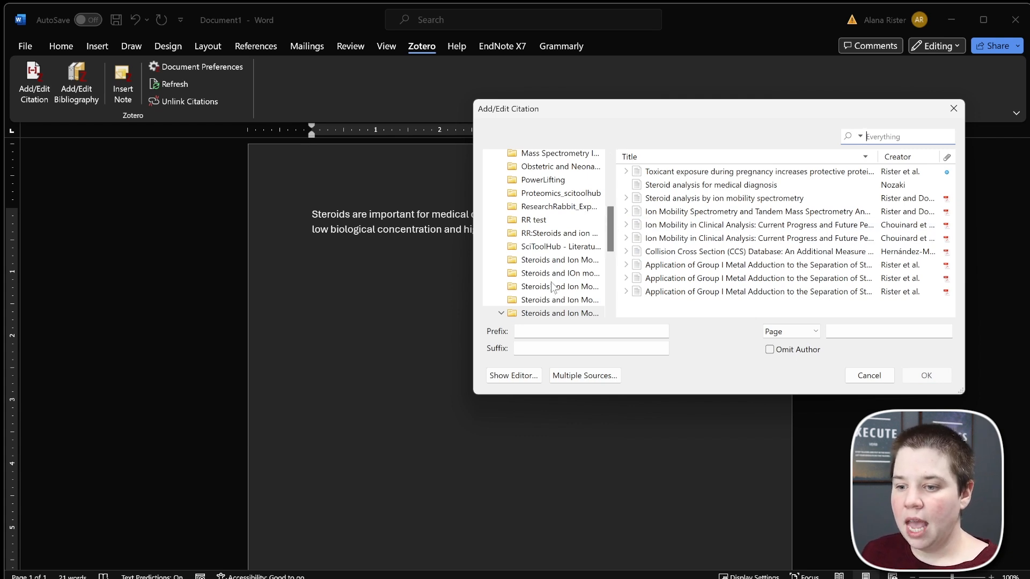
pyautogui.click(558, 311)
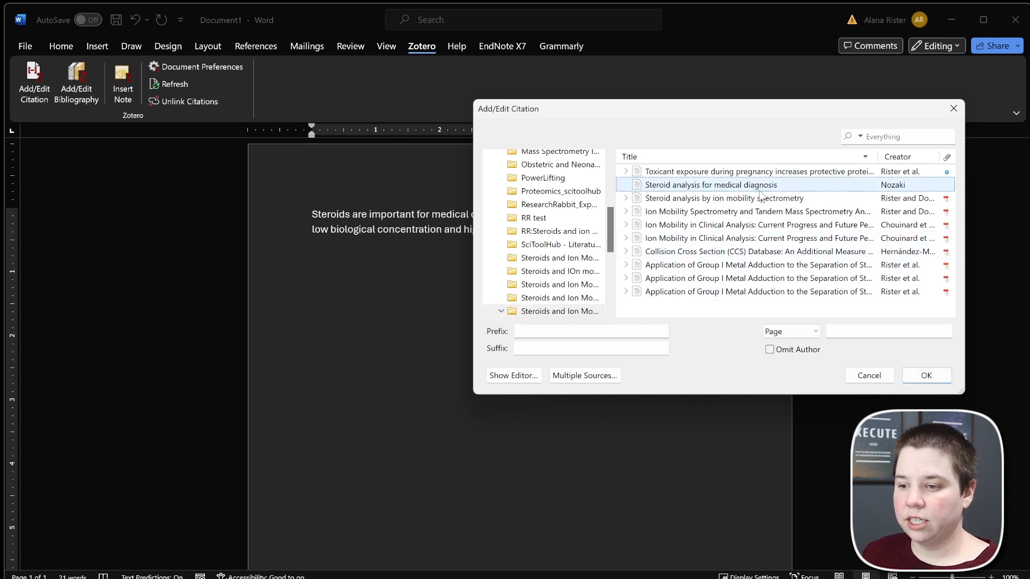
pyautogui.click(724, 197)
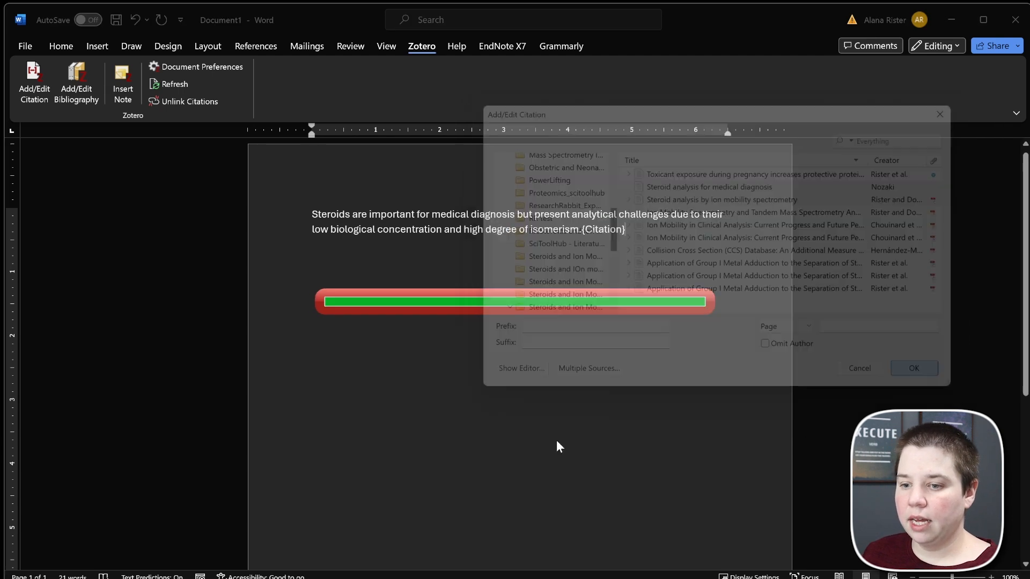
pyautogui.click(912, 368)
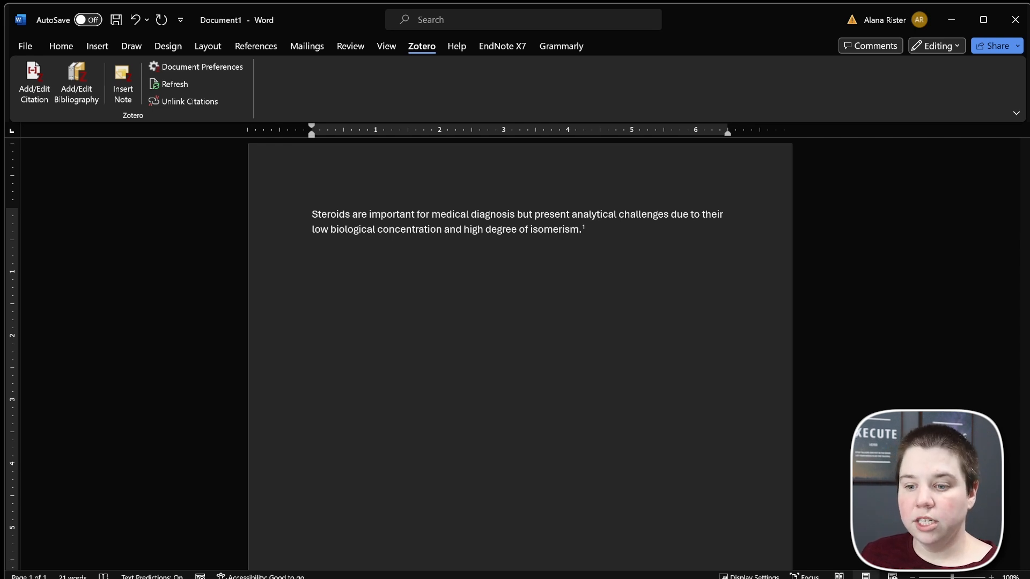
# Type the heading 'Bibliography' and choose American Medical Association in Document Preferences.
pyautogui.write('Bi')
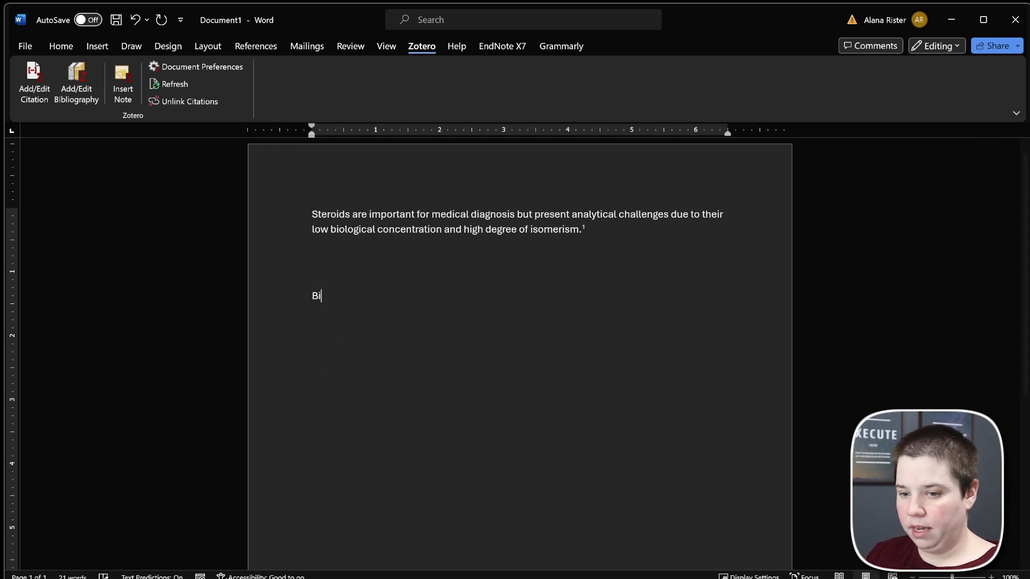
pyautogui.write('bliography')
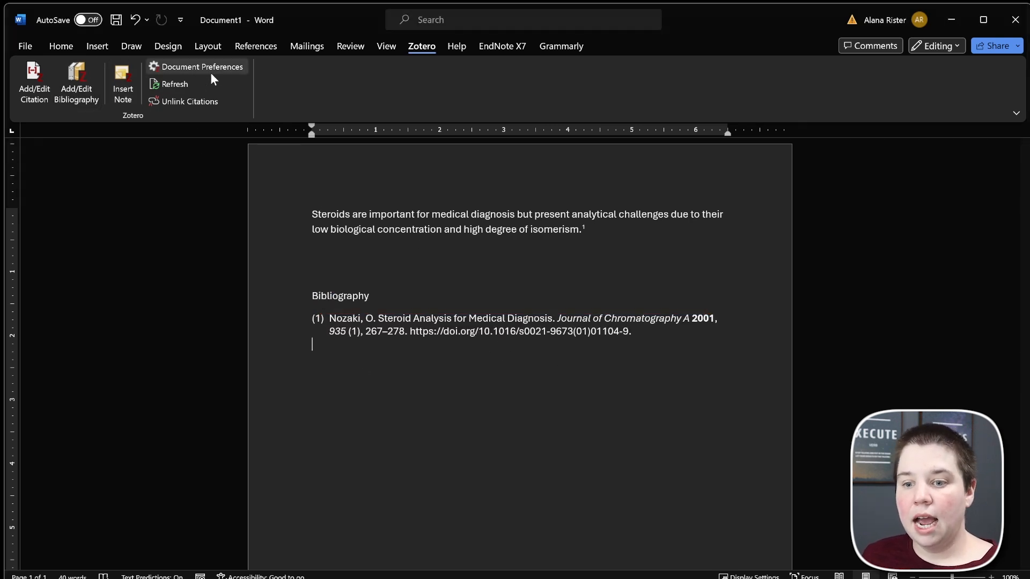
pyautogui.click(202, 66)
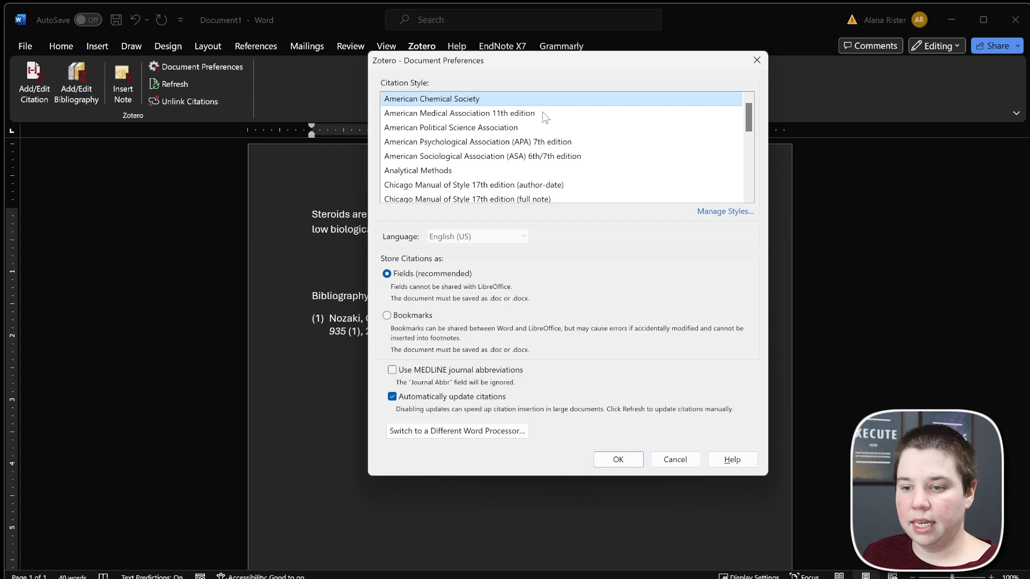
pyautogui.click(615, 459)
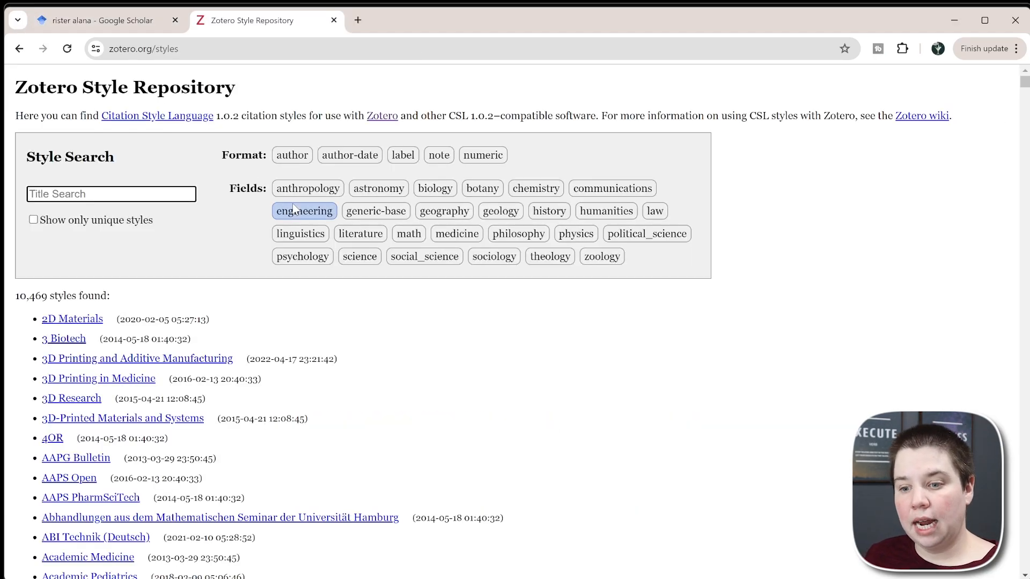
# Search 'American Society of Mass Spec' and install the JASMS style into Zotero.
pyautogui.click(303, 211)
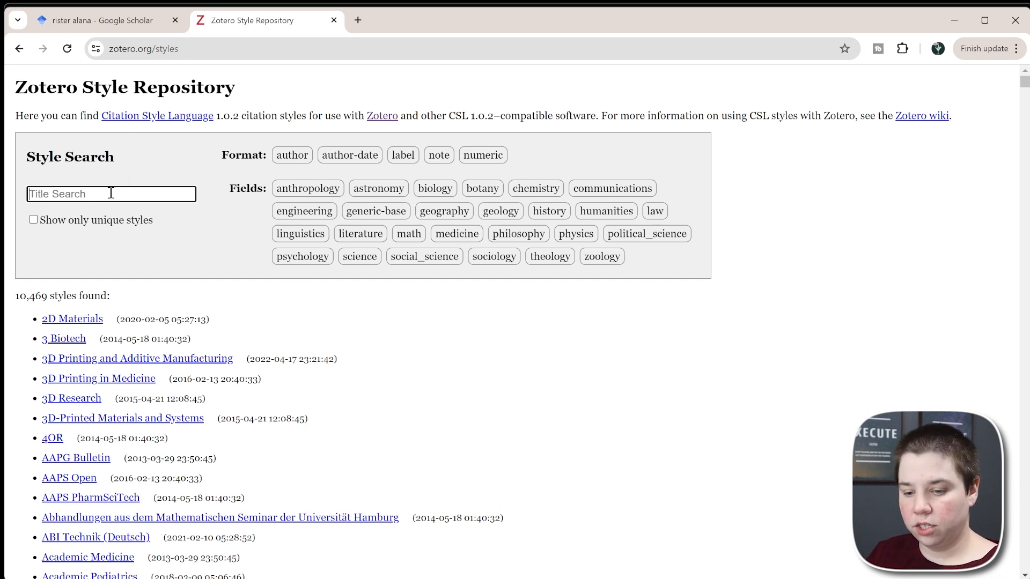
pyautogui.write('American Society of Mass Spec')
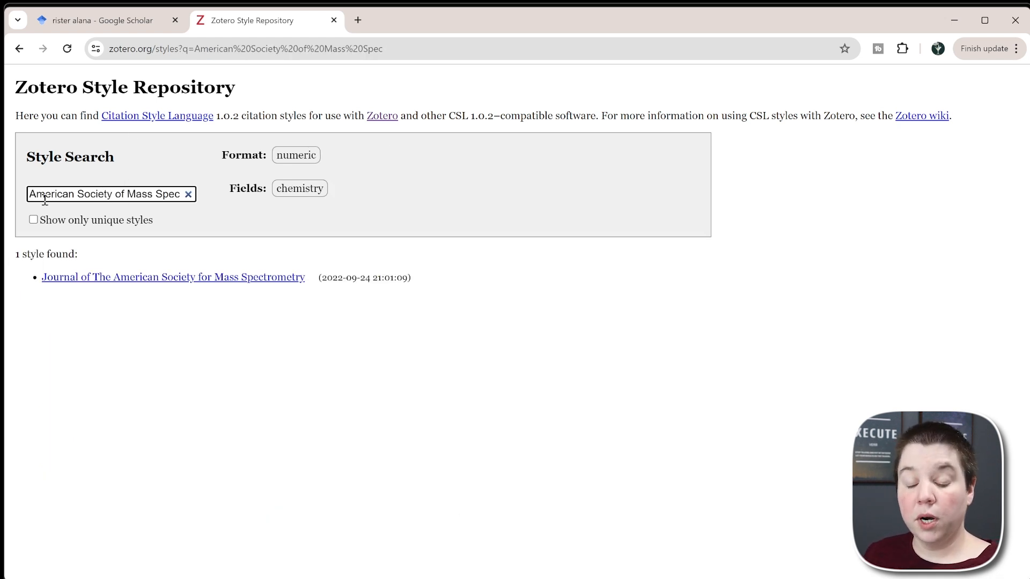
pyautogui.moveTo(292, 514)
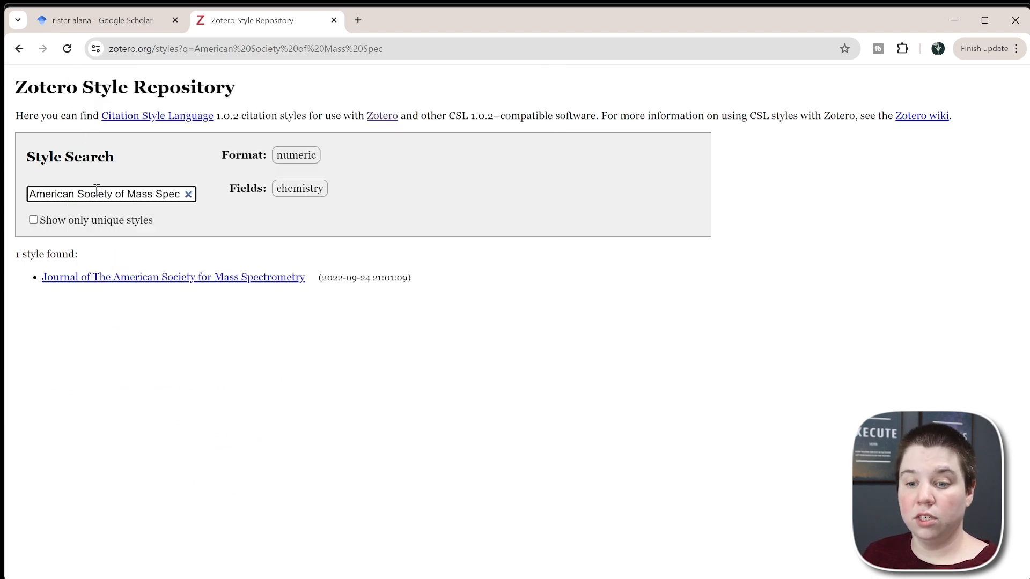
pyautogui.click(173, 277)
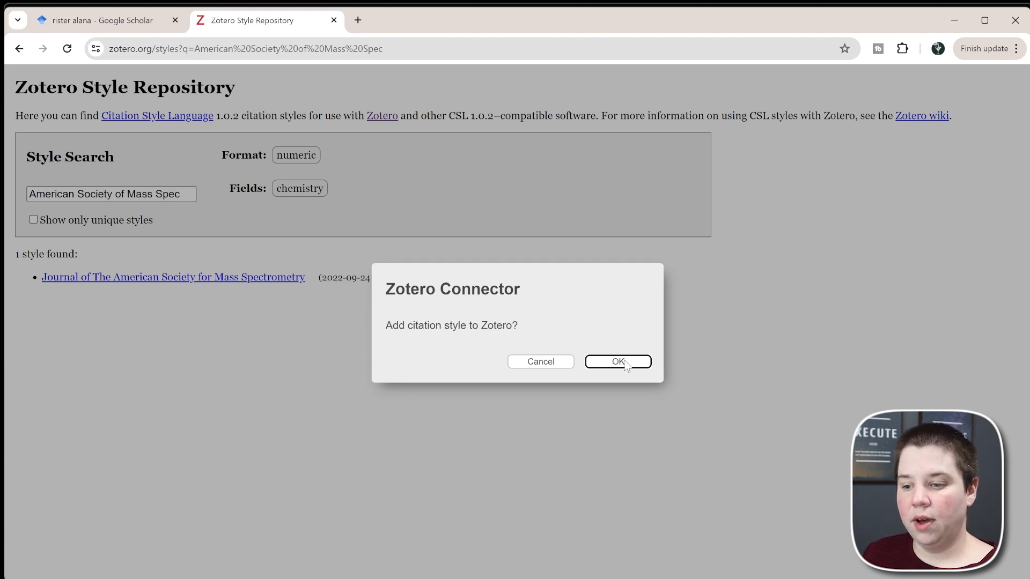
pyautogui.click(617, 362)
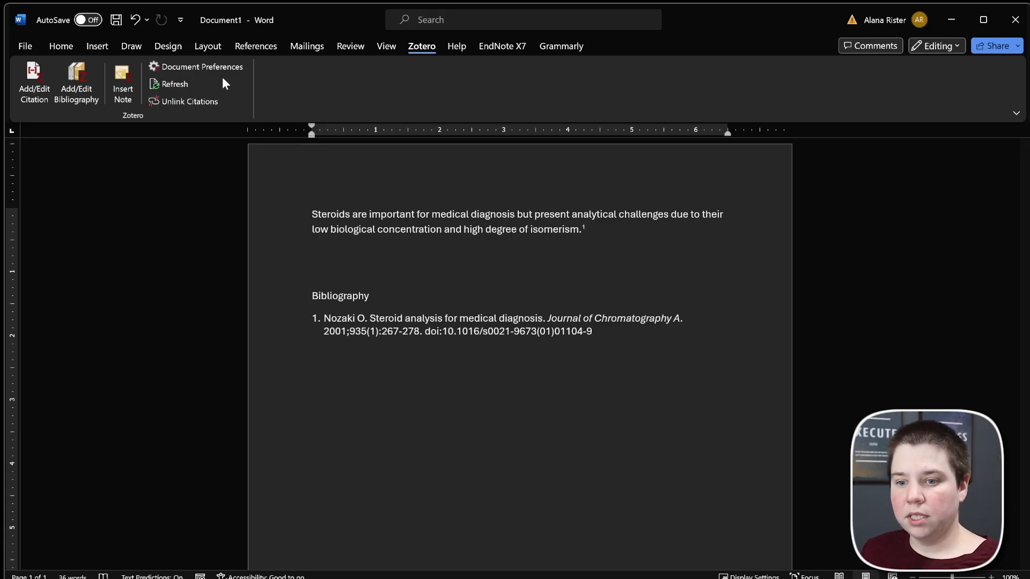
# Set Document Preferences to Journal of The American Society for Mass Spectrometry and apply it.
pyautogui.click(203, 66)
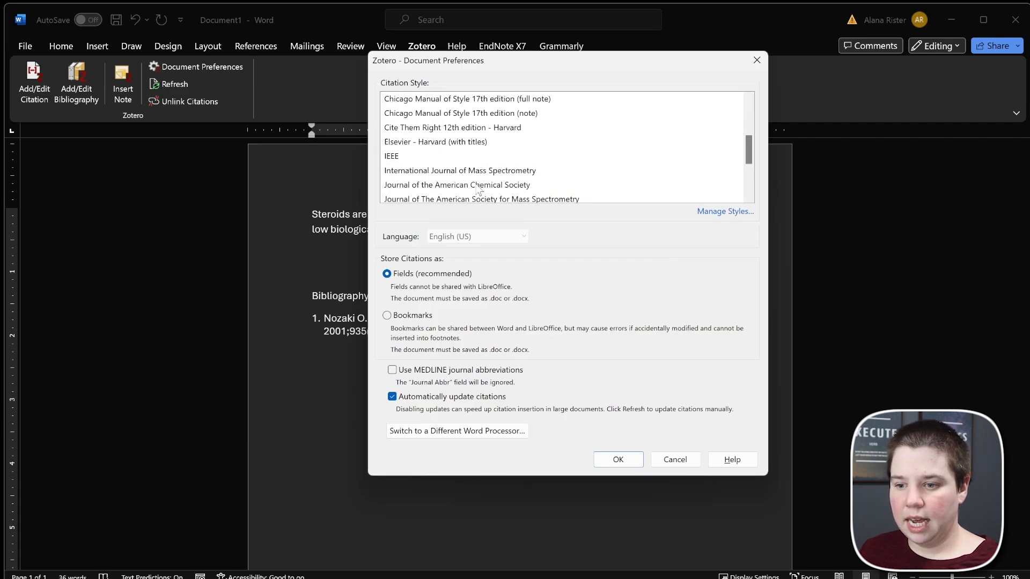
pyautogui.click(480, 155)
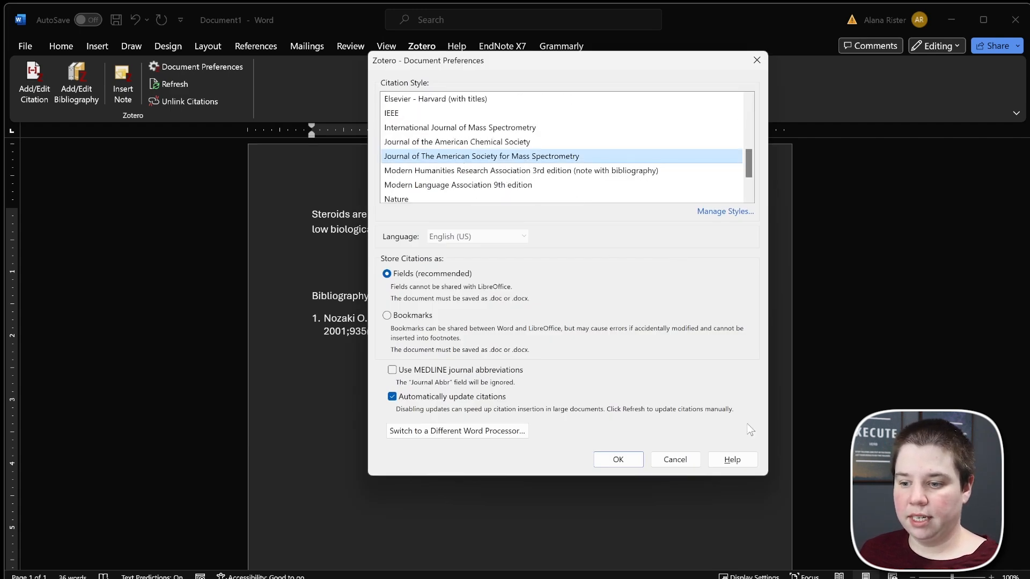
pyautogui.click(617, 459)
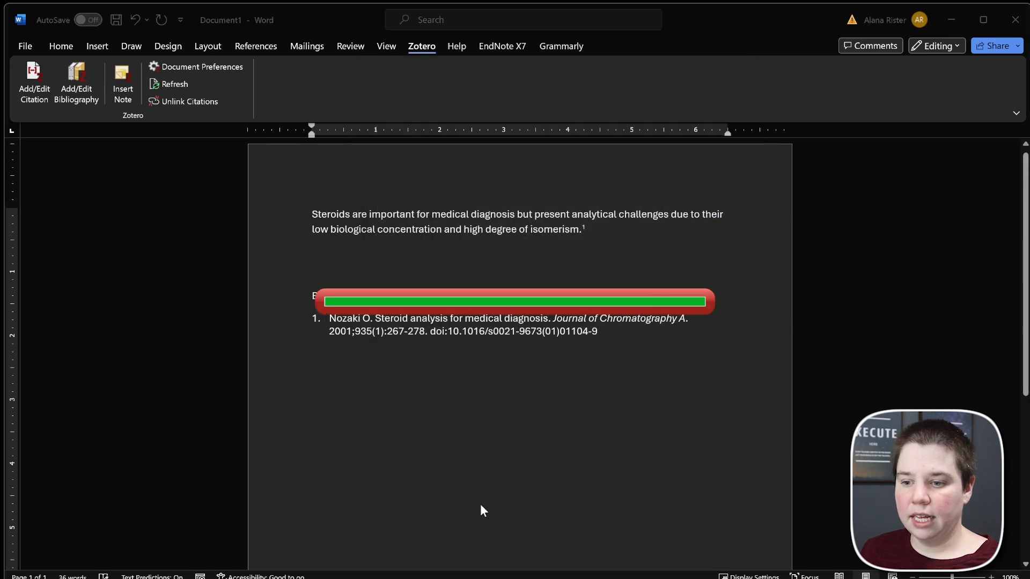